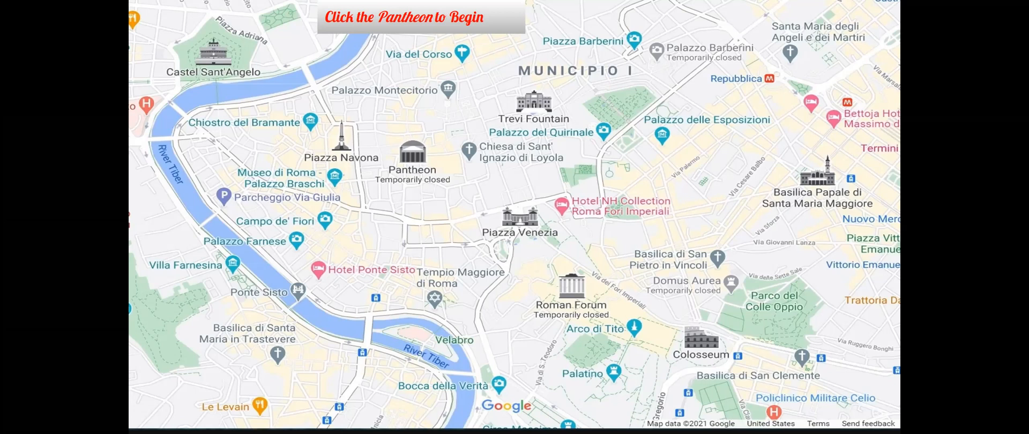
pyautogui.moveTo(754, 231)
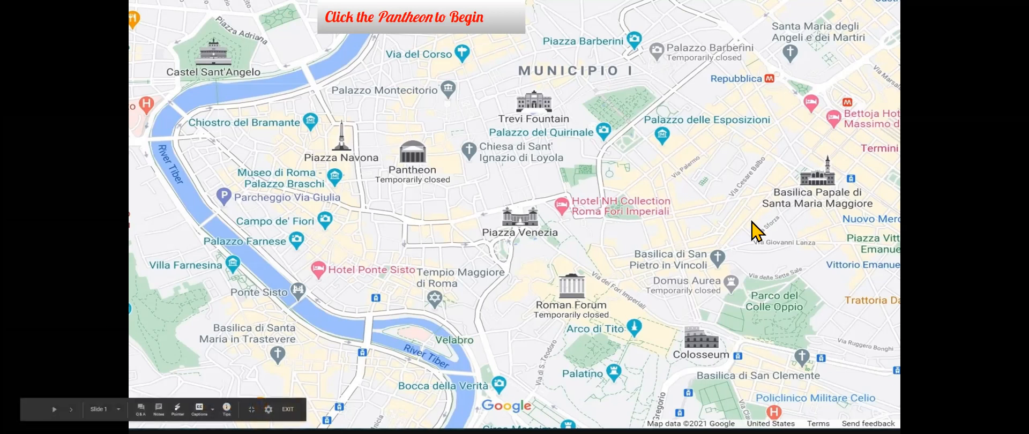
pyautogui.moveTo(446, 37)
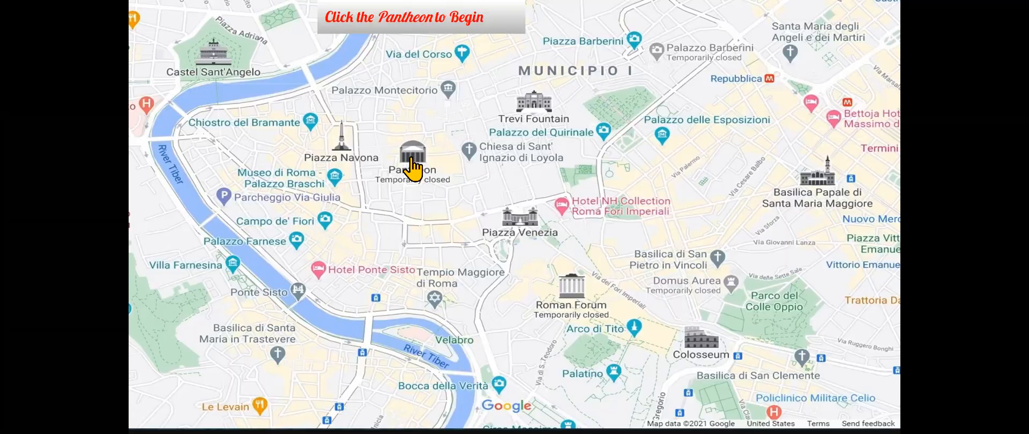
# - Follow the Pantheon landmark on the map to present the linked Pantheon slide
pyautogui.click(411, 154)
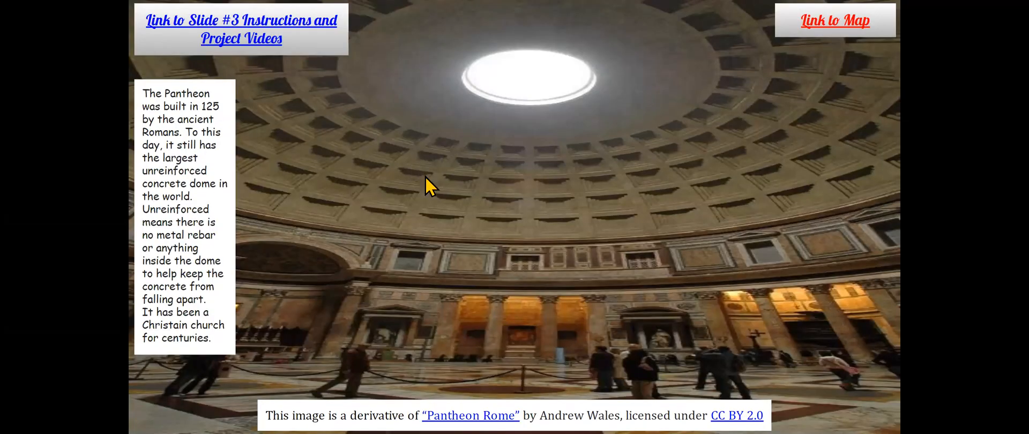
pyautogui.moveTo(419, 186)
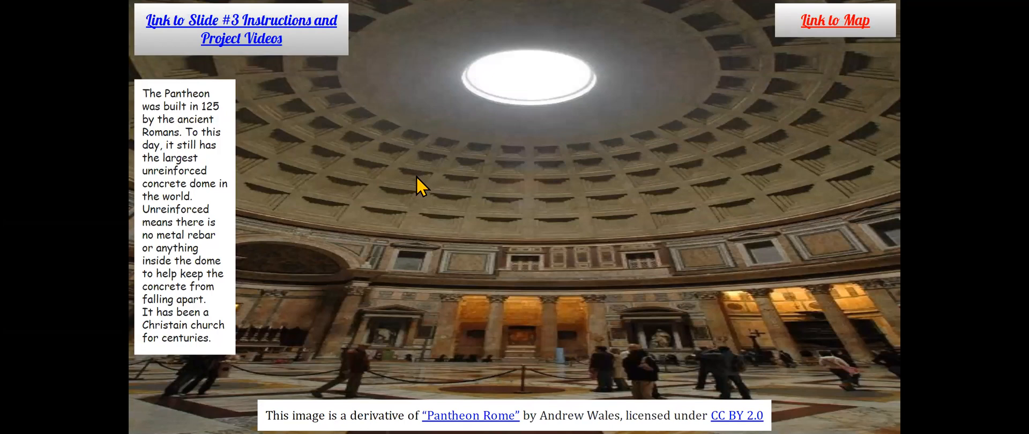
pyautogui.moveTo(374, 165)
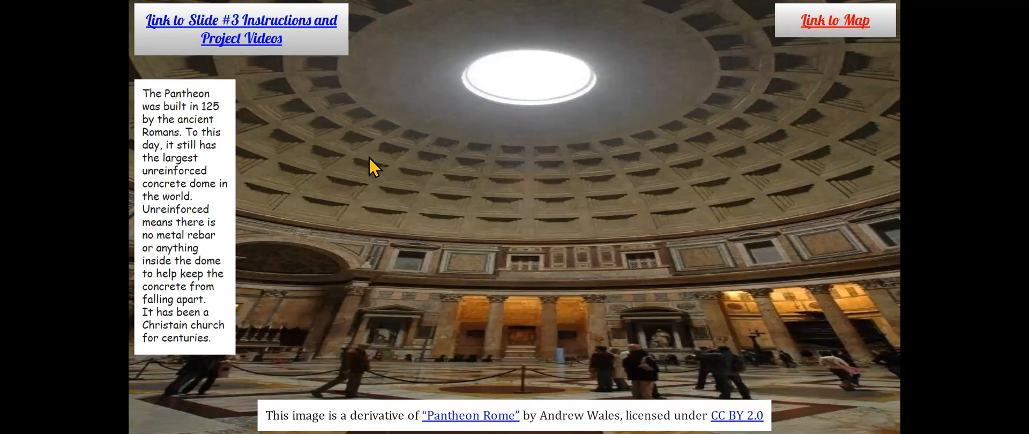
pyautogui.moveTo(733, 63)
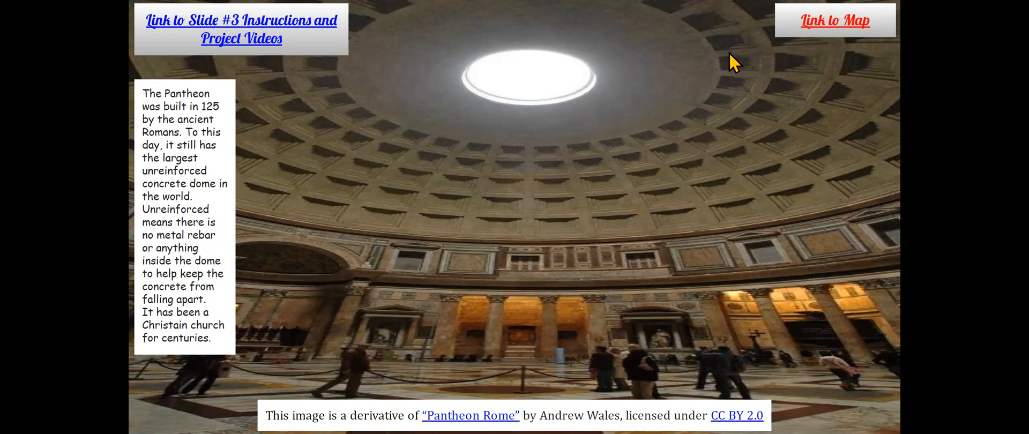
pyautogui.moveTo(553, 260)
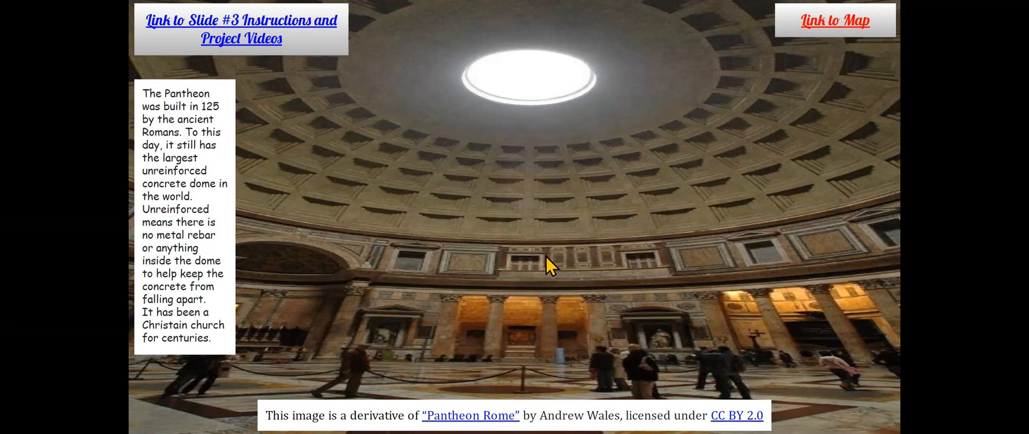
pyautogui.moveTo(541, 274)
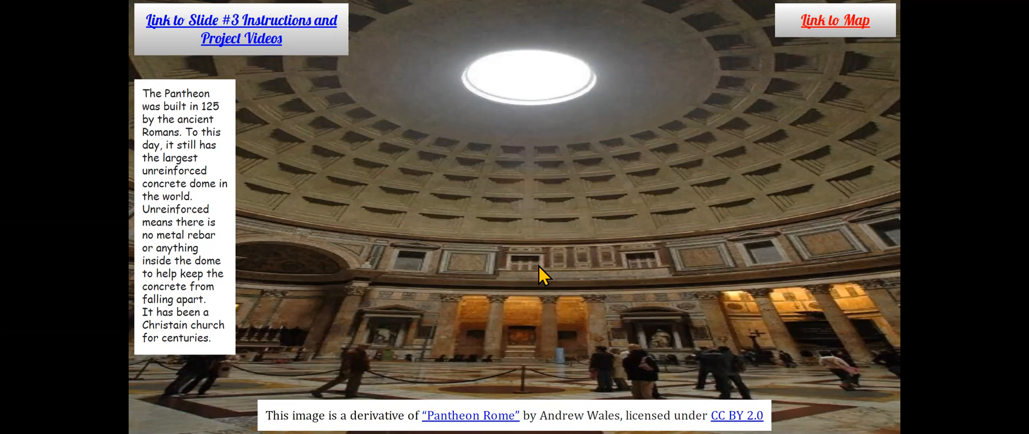
pyautogui.moveTo(513, 385)
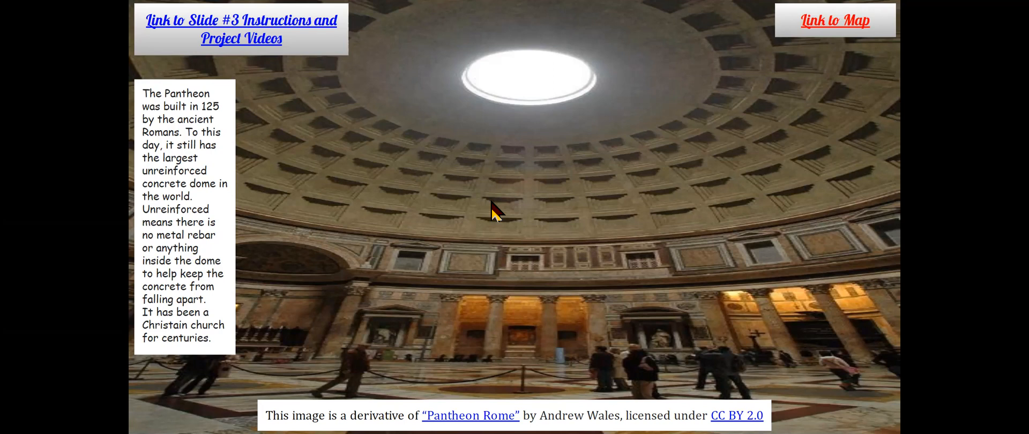
pyautogui.moveTo(516, 147)
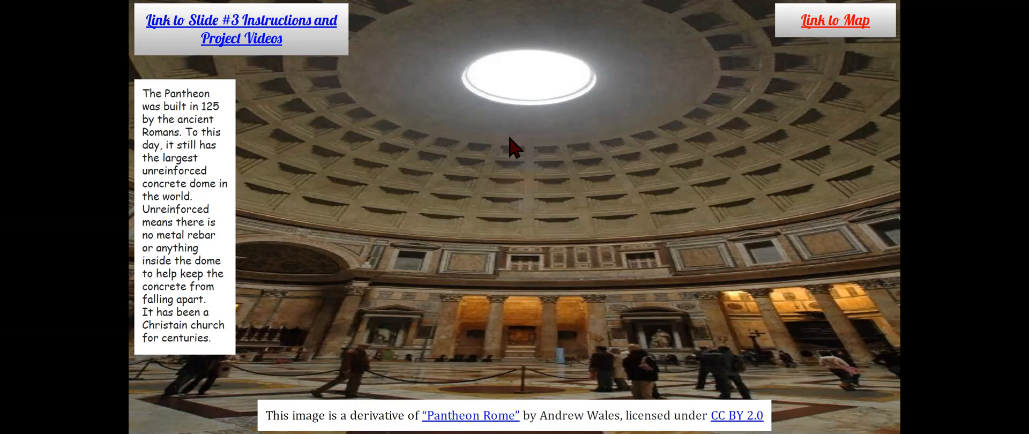
pyautogui.moveTo(191, 243)
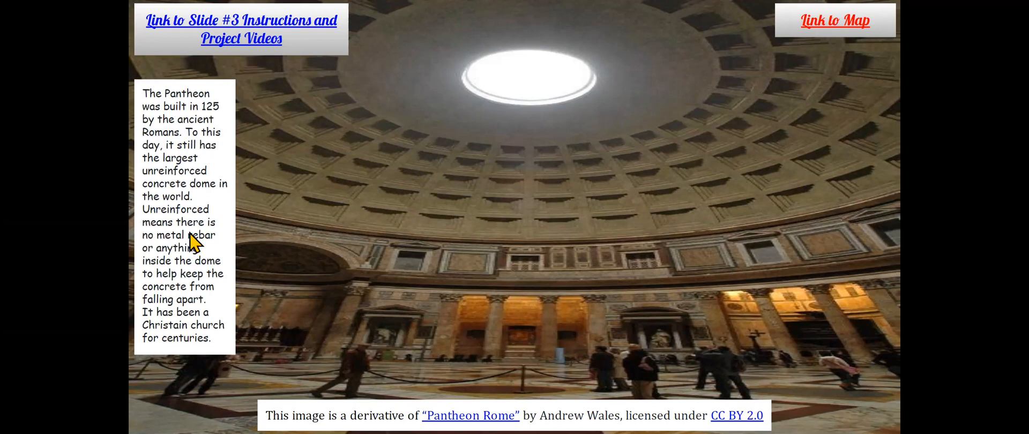
pyautogui.moveTo(176, 273)
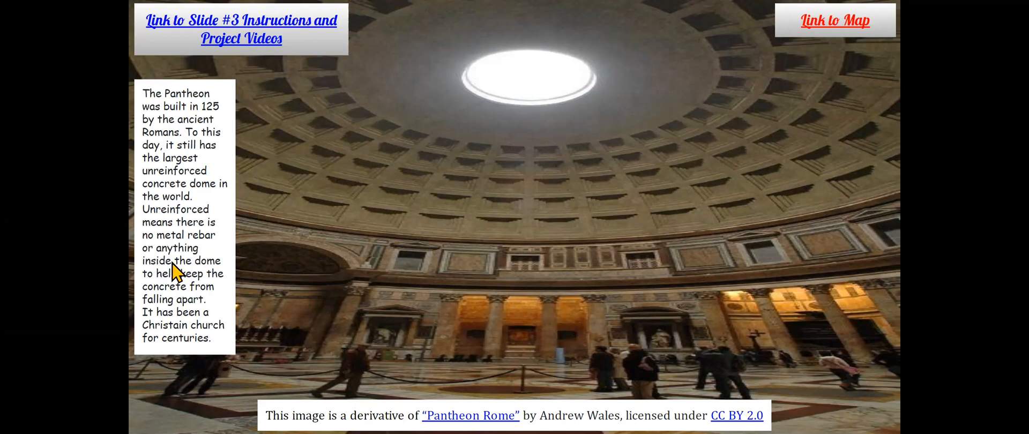
pyautogui.moveTo(179, 293)
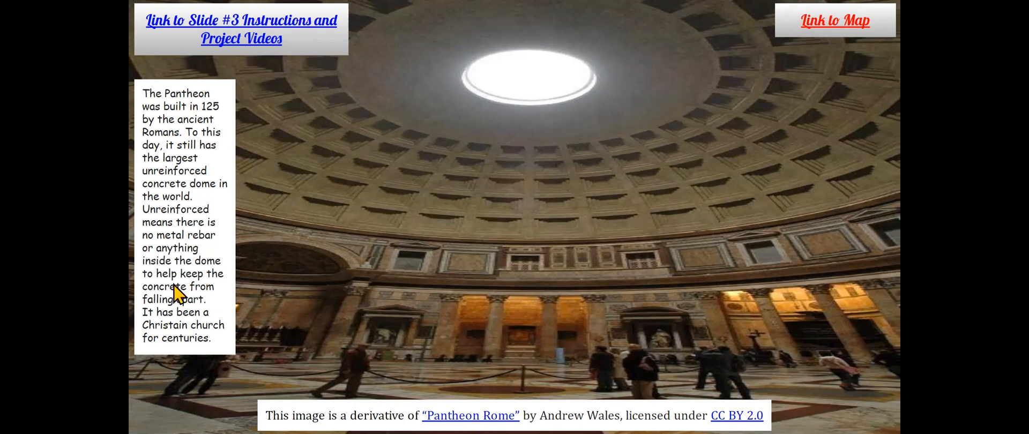
pyautogui.moveTo(211, 321)
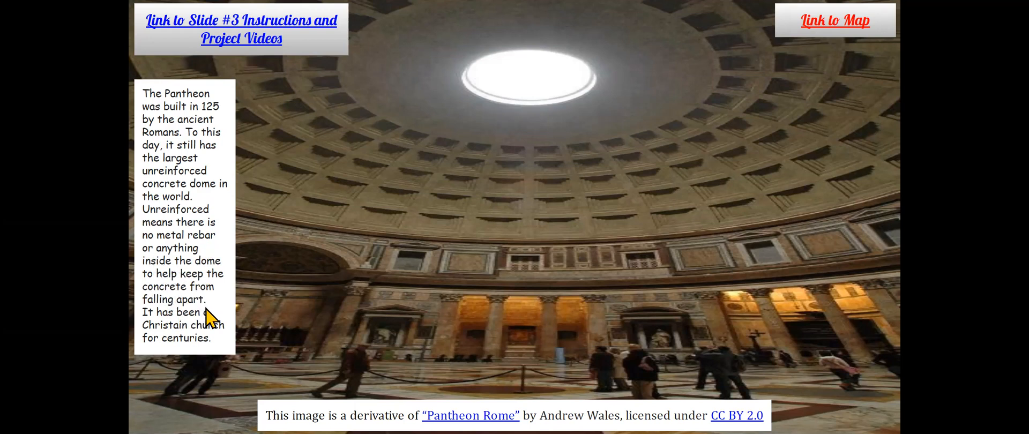
pyautogui.moveTo(326, 355)
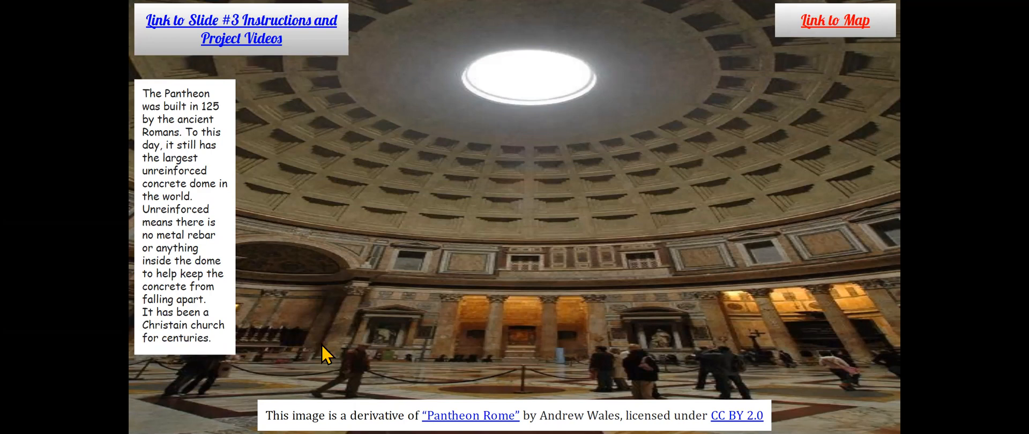
pyautogui.moveTo(621, 292)
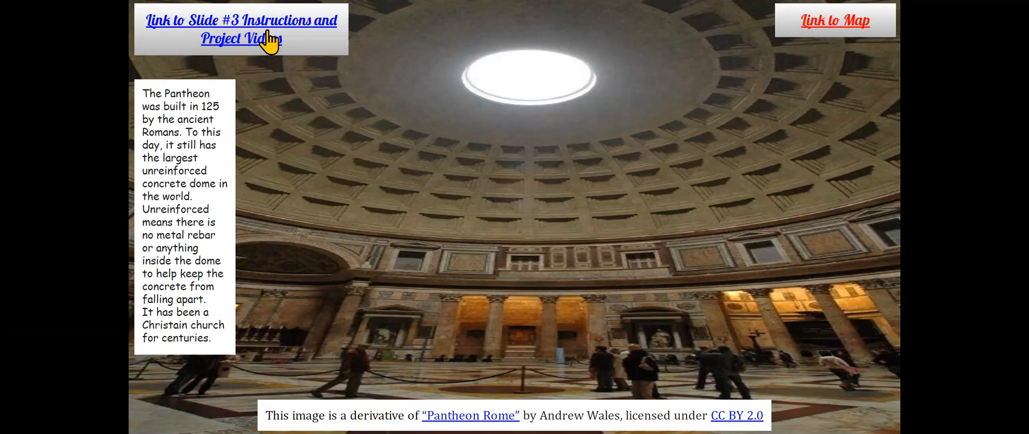
pyautogui.moveTo(482, 192)
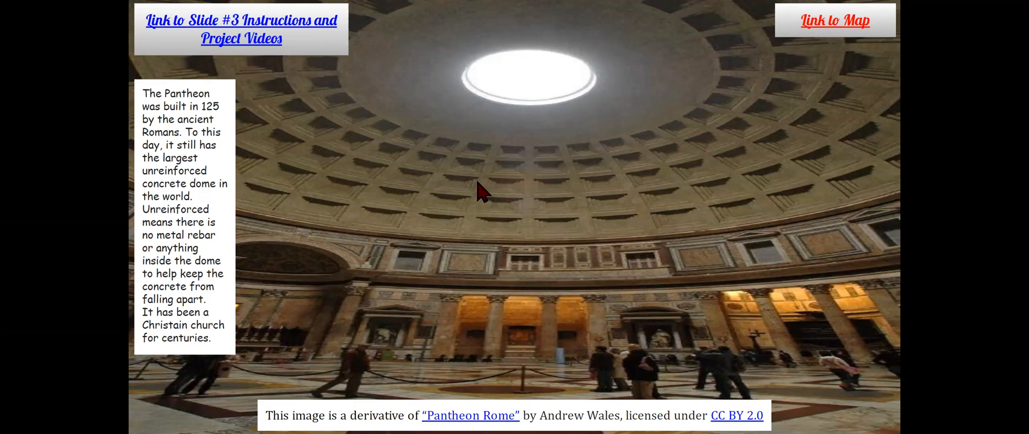
# - Follow the 'Link to Slide #3 Instructions and Project Videos' to the instructions slide
pyautogui.click(241, 29)
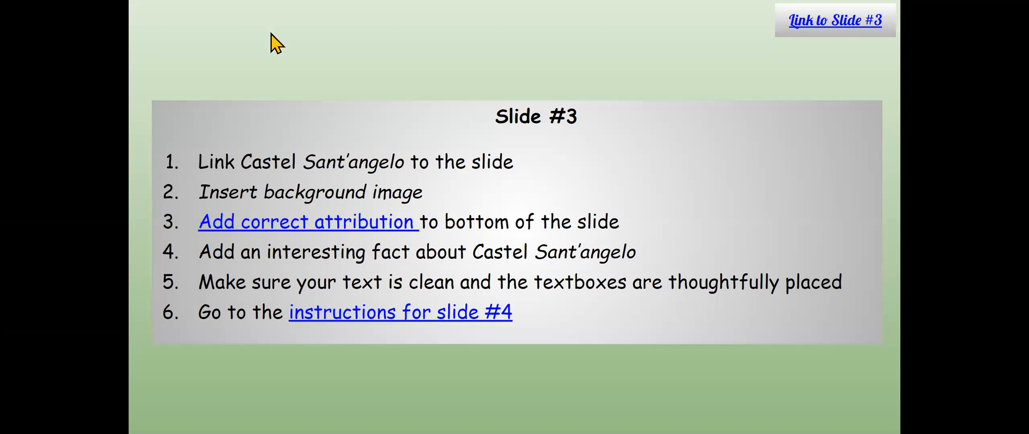
pyautogui.moveTo(337, 90)
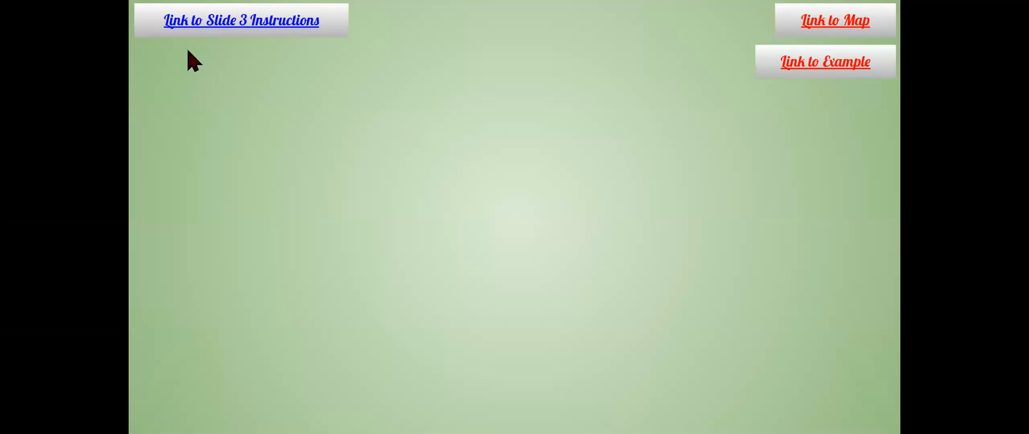
pyautogui.moveTo(492, 210)
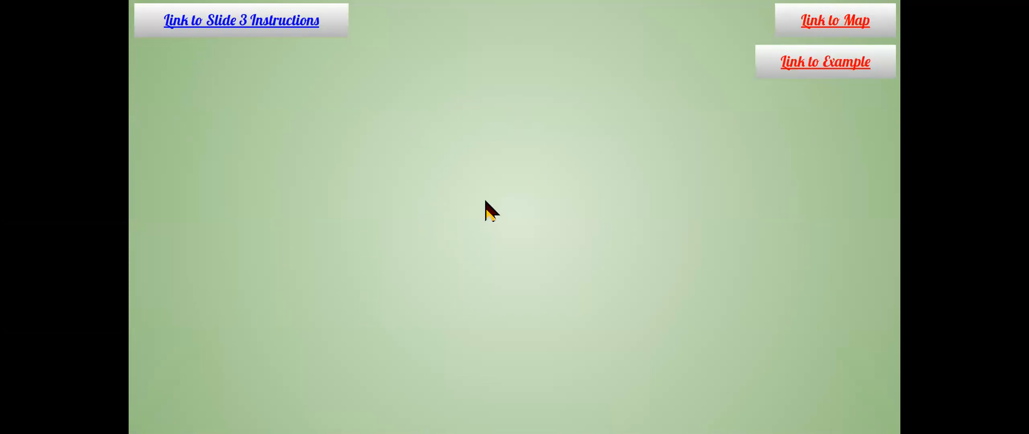
# - Return to the Rome map via 'Link to Map' and exit the full-screen slideshow
pyautogui.click(834, 19)
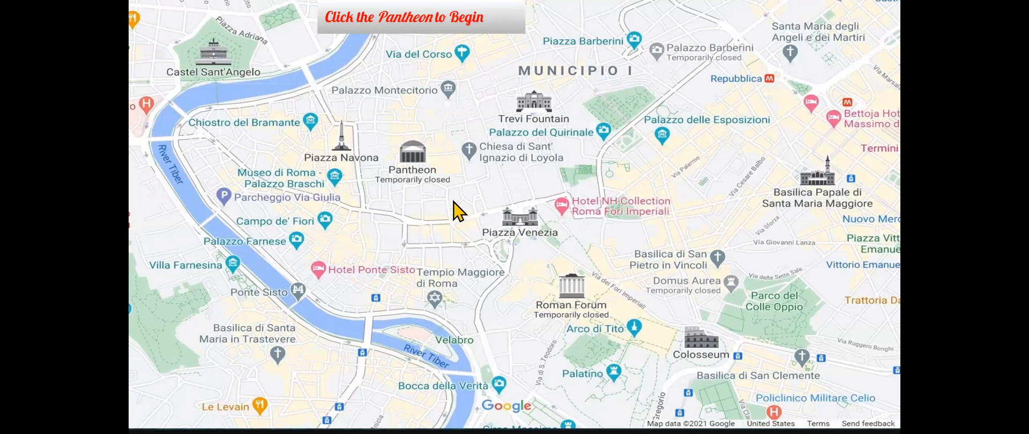
pyautogui.press('Escape')
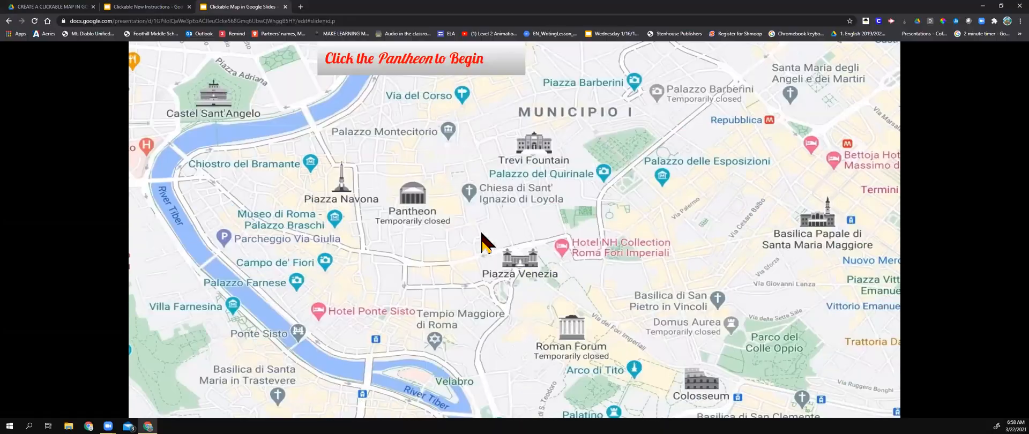
pyautogui.press('Escape')
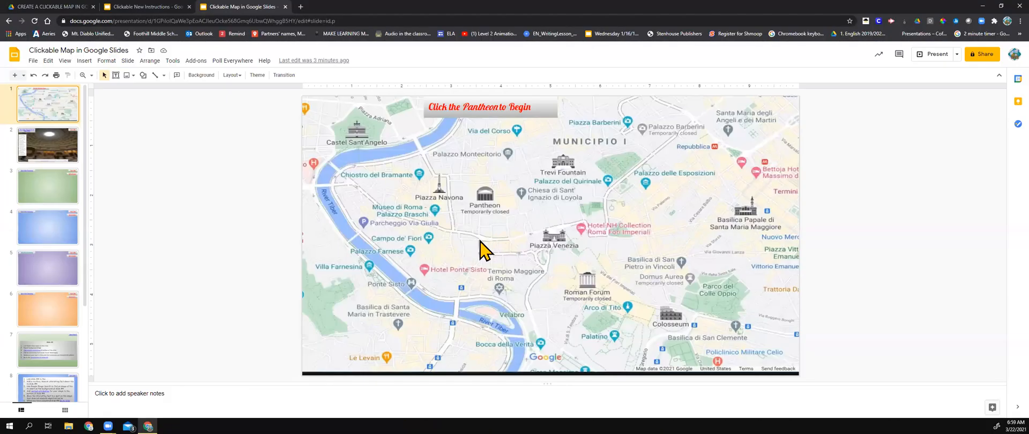
pyautogui.moveTo(361, 160)
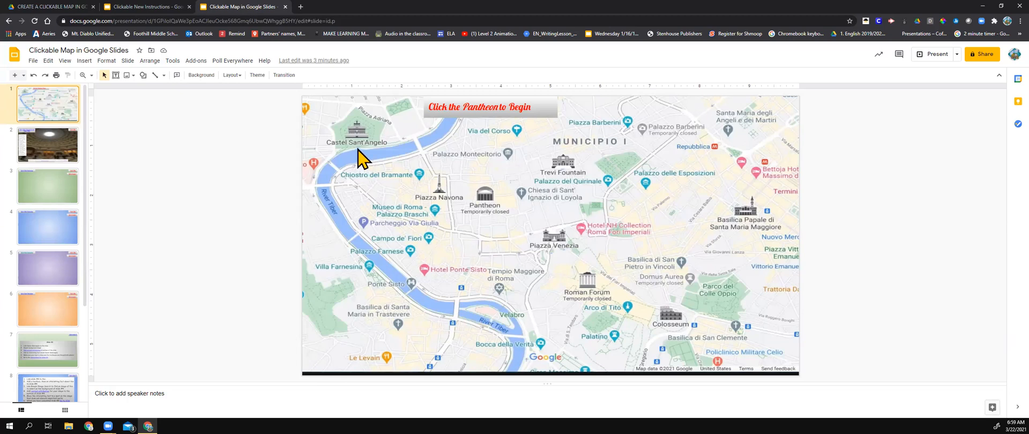
pyautogui.moveTo(365, 168)
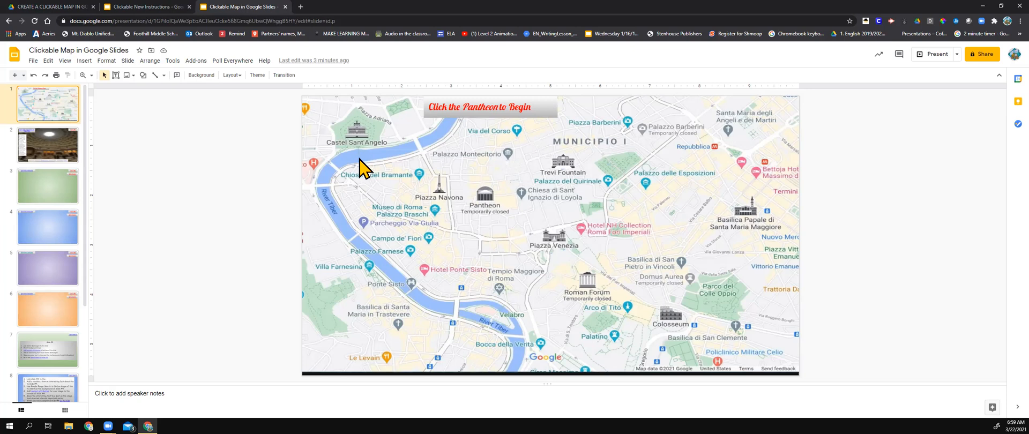
pyautogui.moveTo(368, 115)
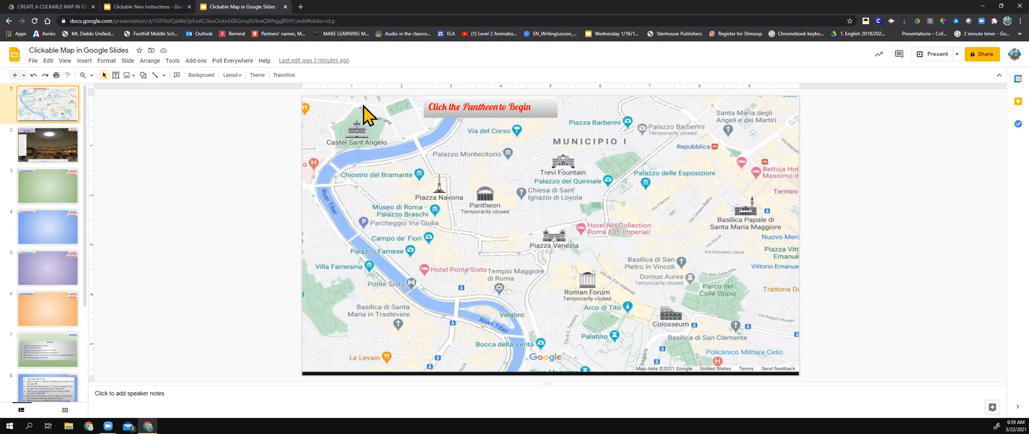
pyautogui.moveTo(374, 127)
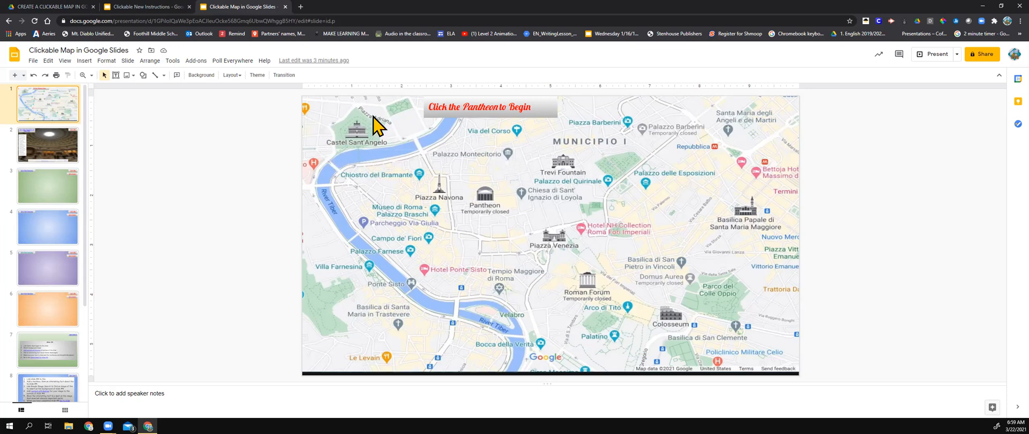
pyautogui.moveTo(371, 127)
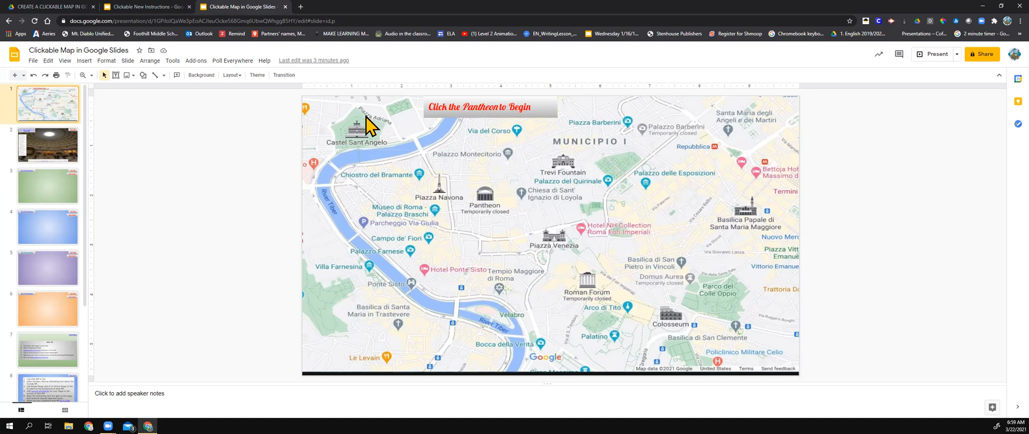
pyautogui.moveTo(677, 225)
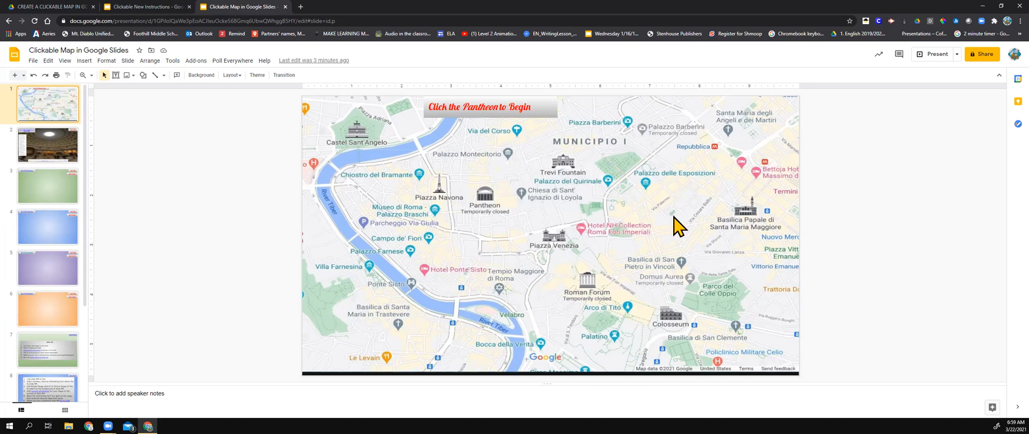
pyautogui.moveTo(484, 240)
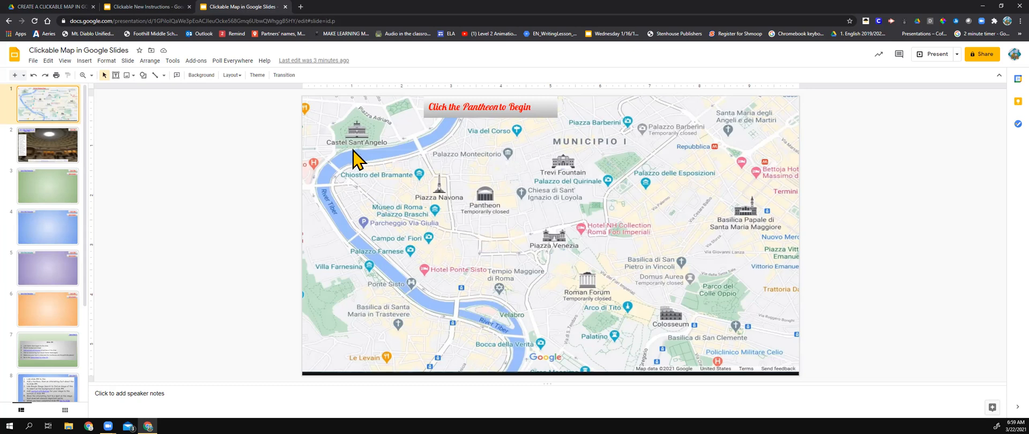
pyautogui.moveTo(356, 161)
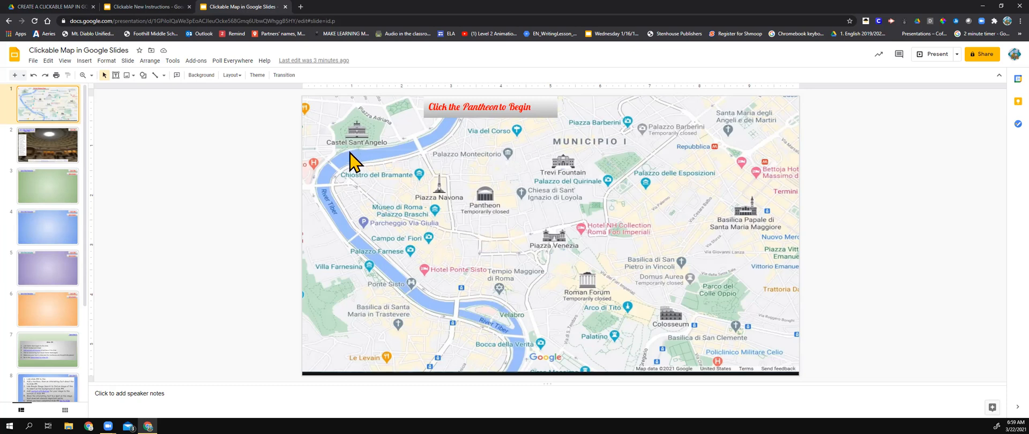
pyautogui.moveTo(354, 153)
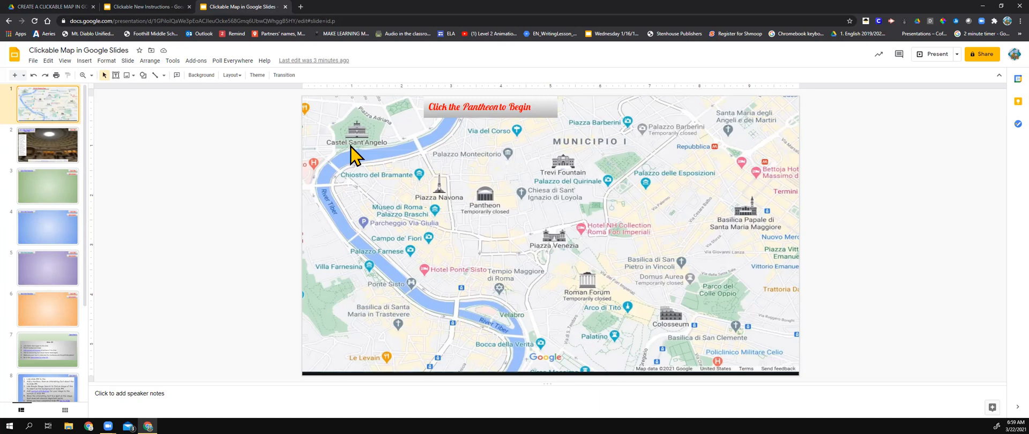
pyautogui.moveTo(356, 164)
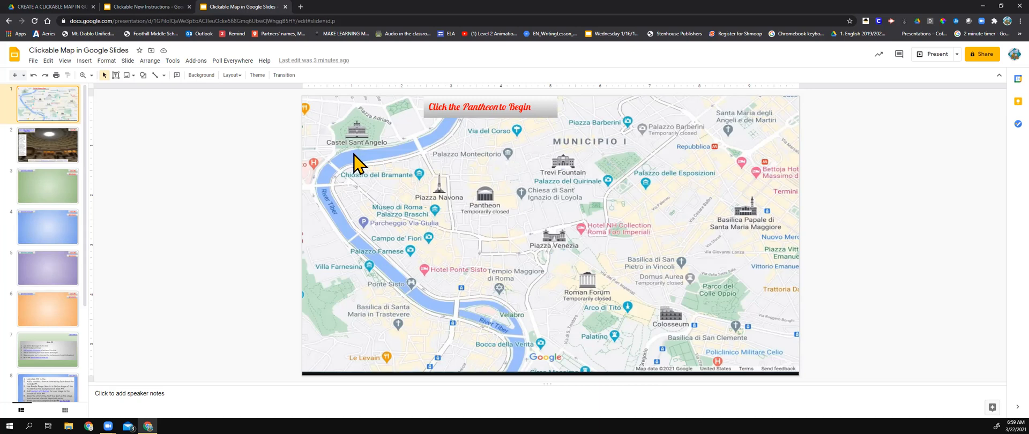
pyautogui.moveTo(522, 196)
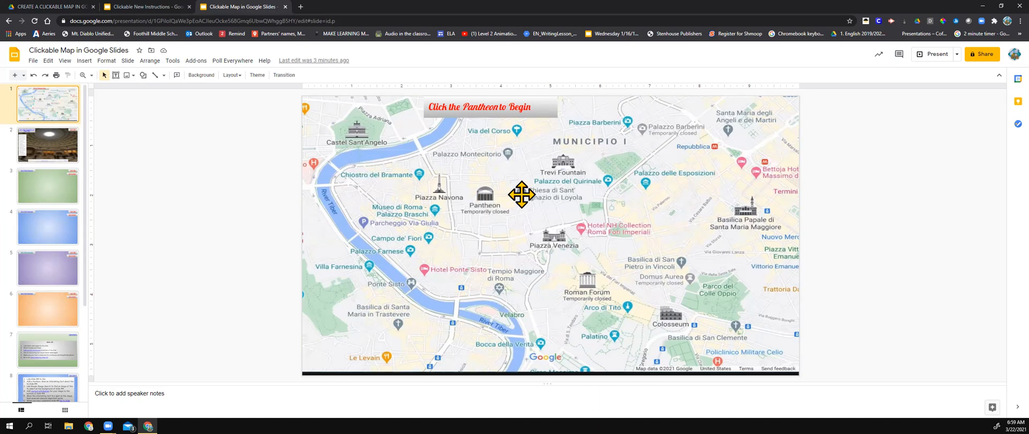
pyautogui.moveTo(494, 216)
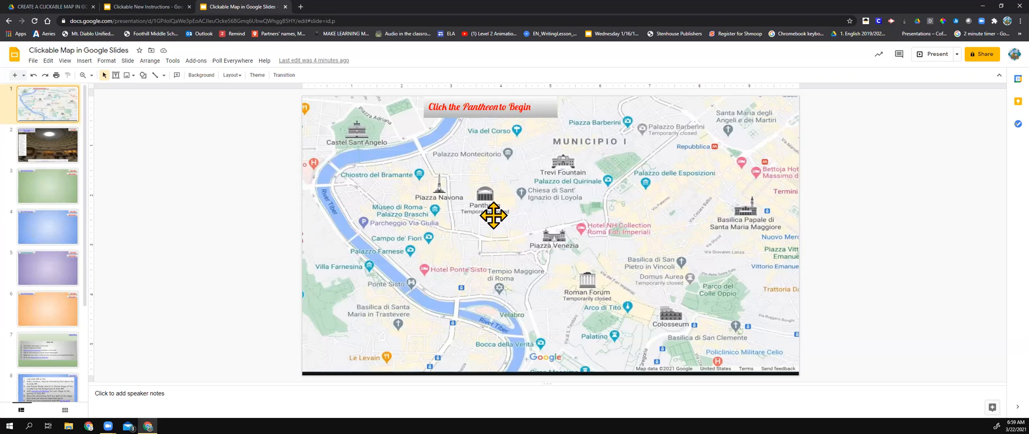
pyautogui.click(485, 198)
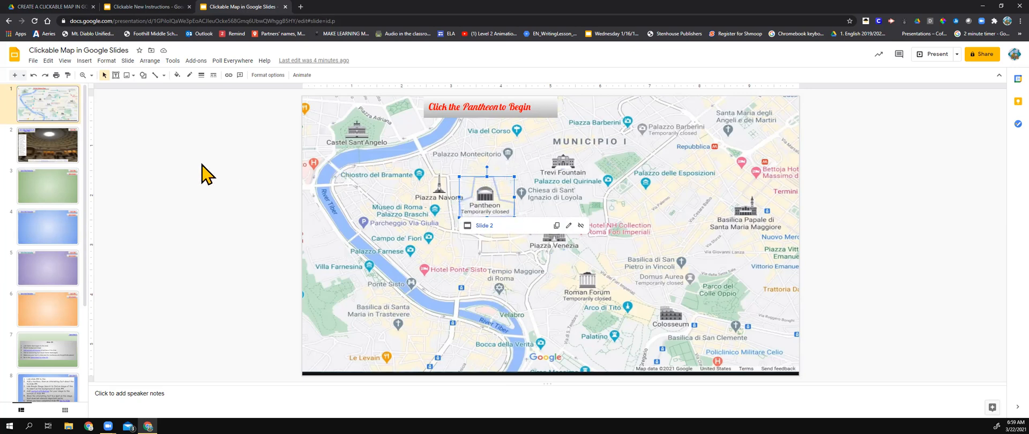
# - Draw a rounded rectangle near Castel Sant'Angelo at the map's top left
pyautogui.click(141, 75)
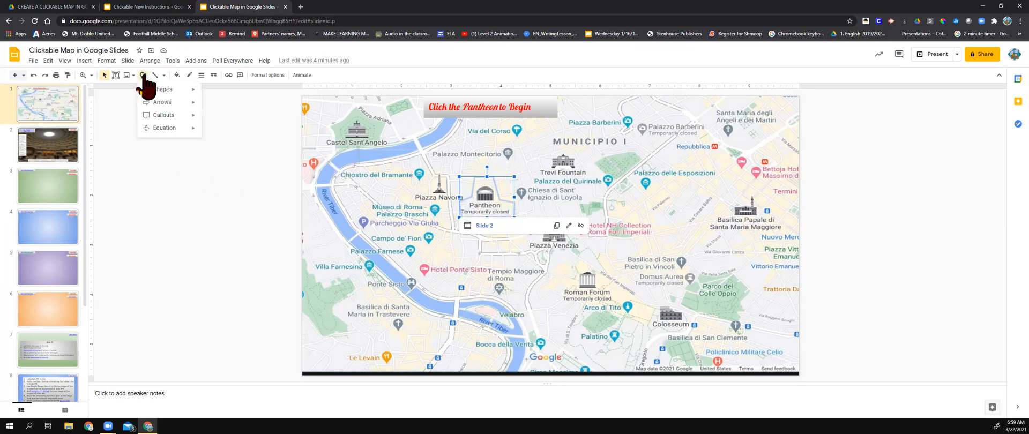
pyautogui.click(162, 89)
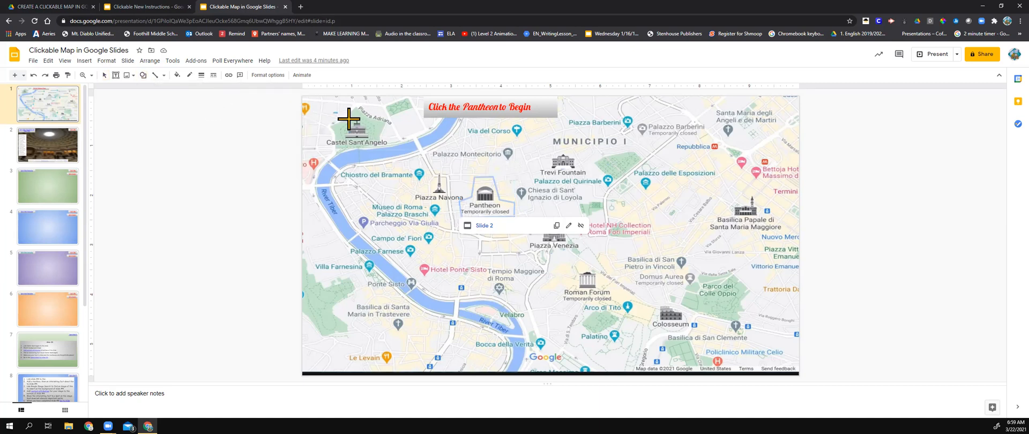
pyautogui.moveTo(335, 114); pyautogui.dragTo(384, 156)
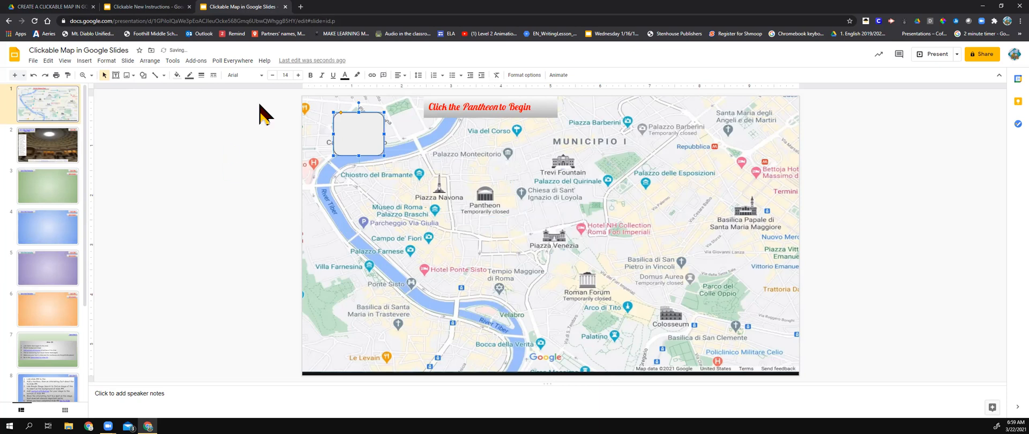
pyautogui.moveTo(357, 140)
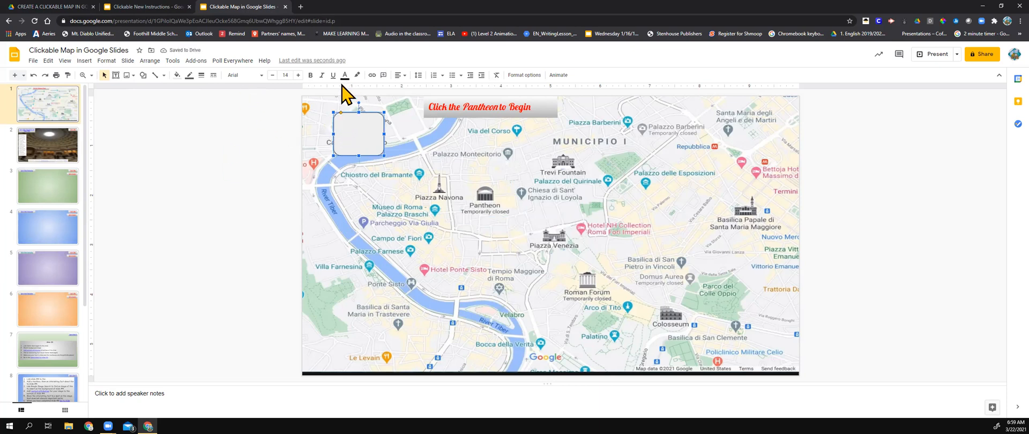
pyautogui.moveTo(190, 89)
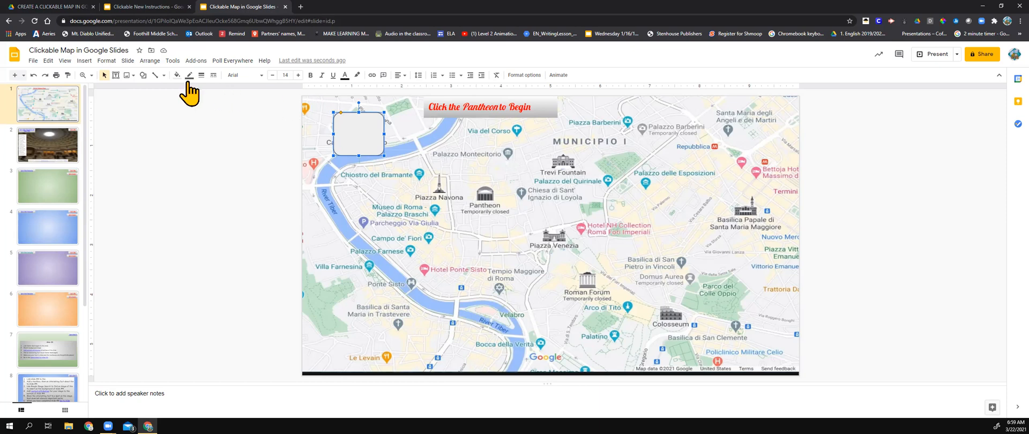
# - Make the rectangle's border and fill transparent and centre it over Castel Sant'Angelo
pyautogui.click(178, 75)
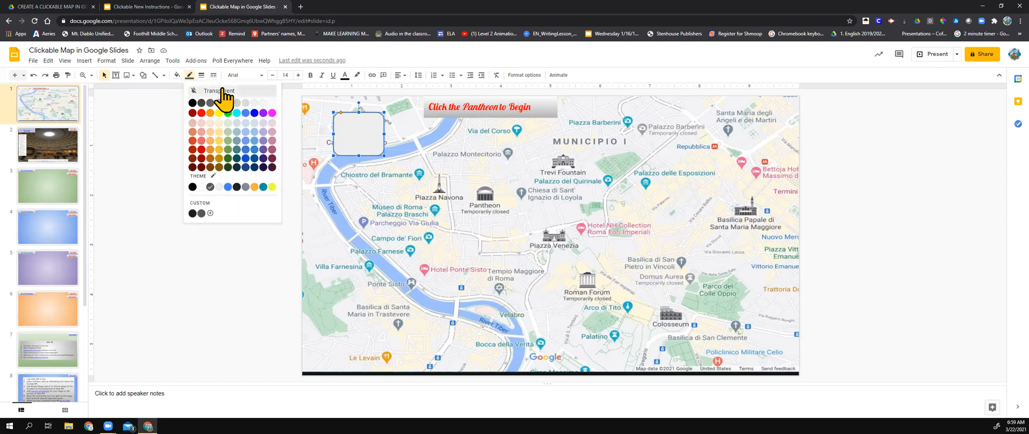
pyautogui.click(176, 75)
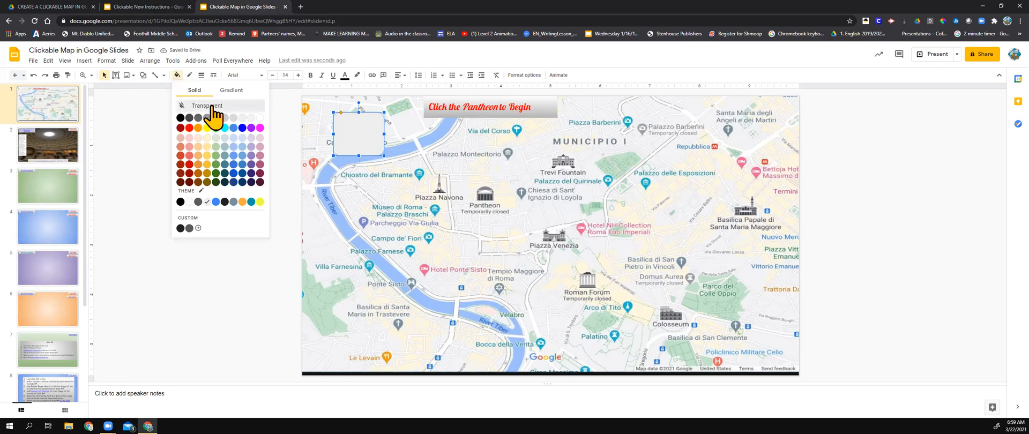
pyautogui.click(206, 105)
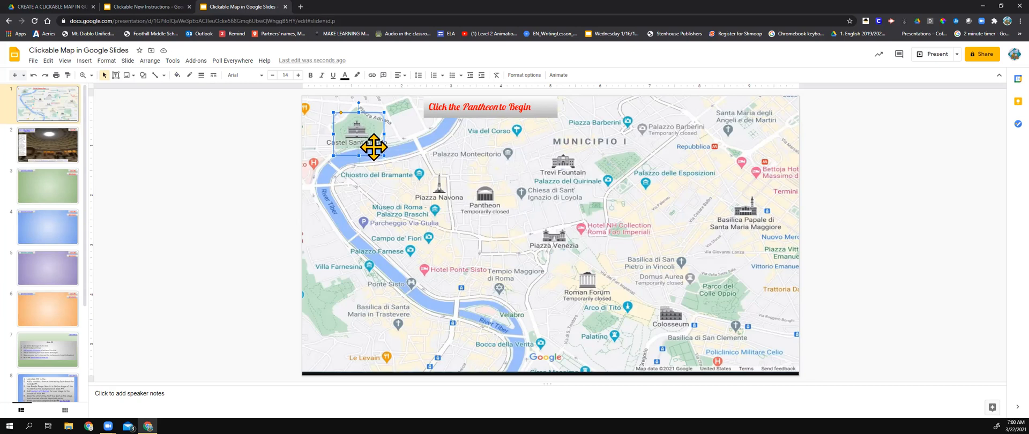
pyautogui.moveTo(374, 147); pyautogui.dragTo(341, 134)
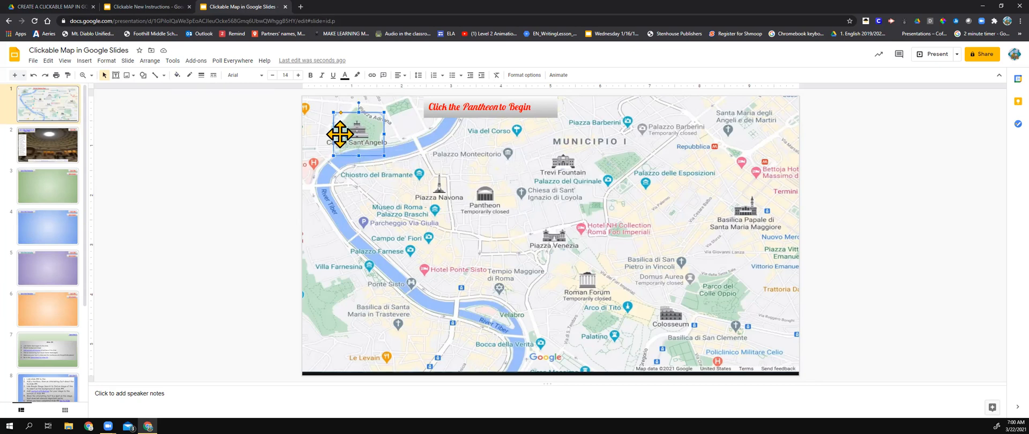
pyautogui.moveTo(341, 134); pyautogui.dragTo(369, 128)
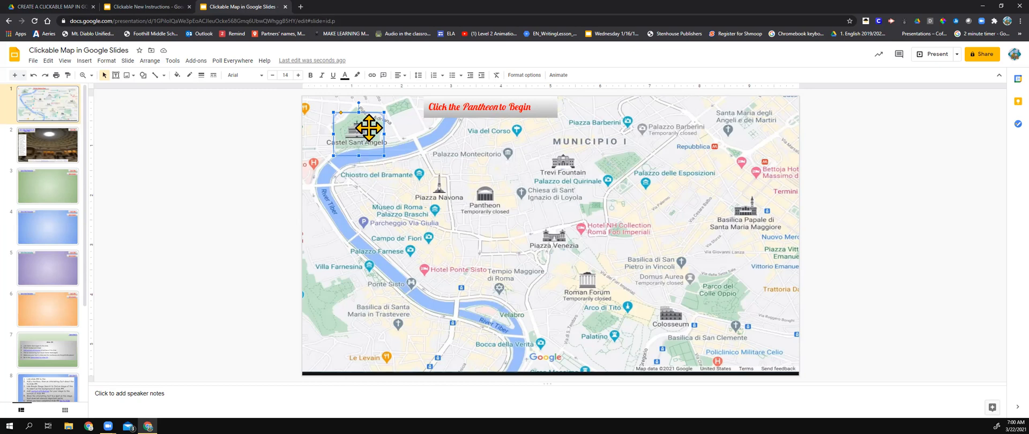
pyautogui.moveTo(375, 188)
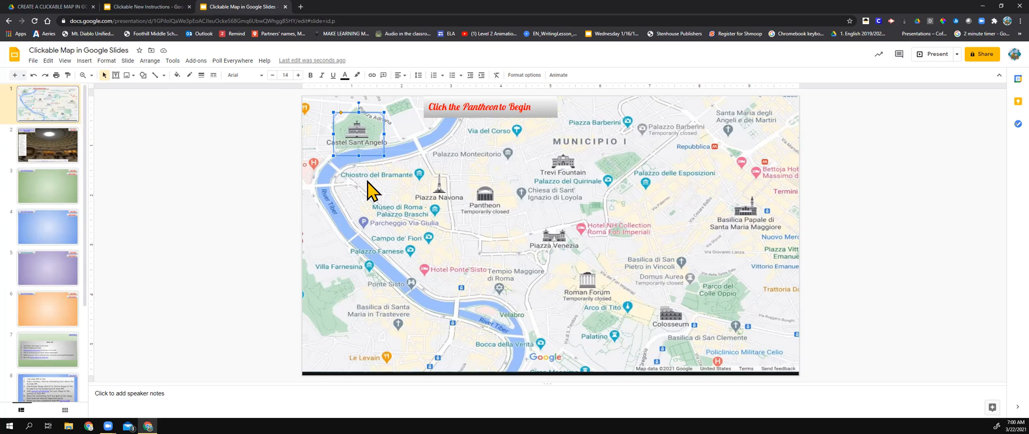
# - Link the Castel Sant'Angelo shape to Slide 3 under Slides in this presentation and apply
pyautogui.rightClick(358, 134)
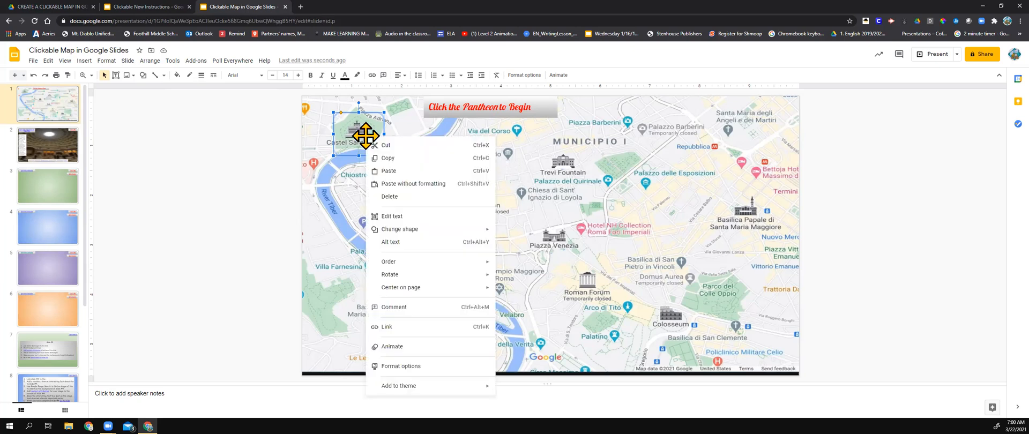
pyautogui.moveTo(374, 169)
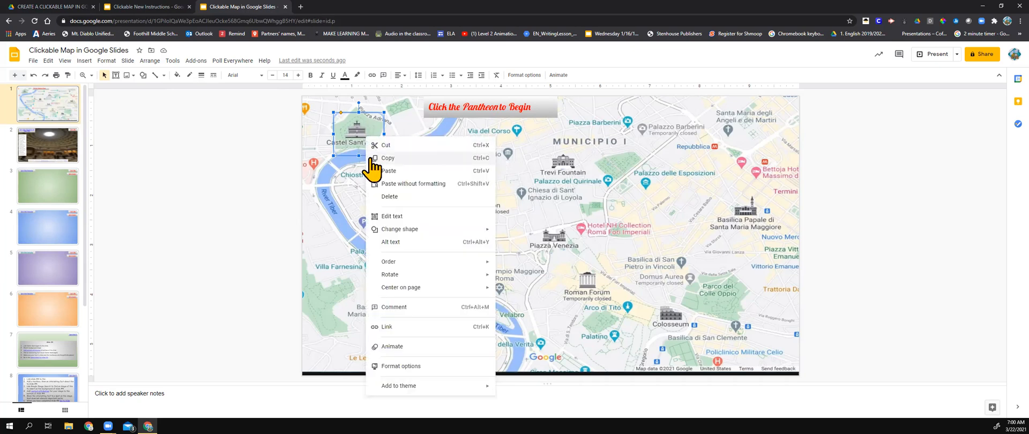
pyautogui.moveTo(390, 332)
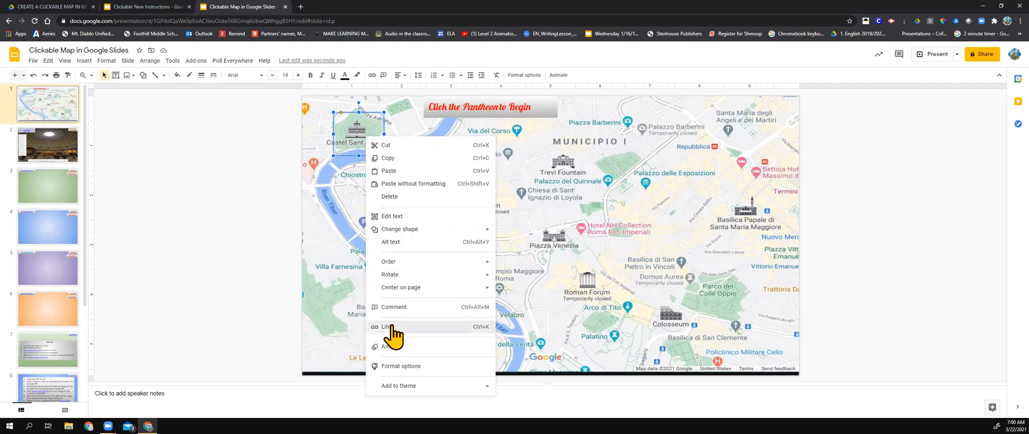
pyautogui.click(387, 327)
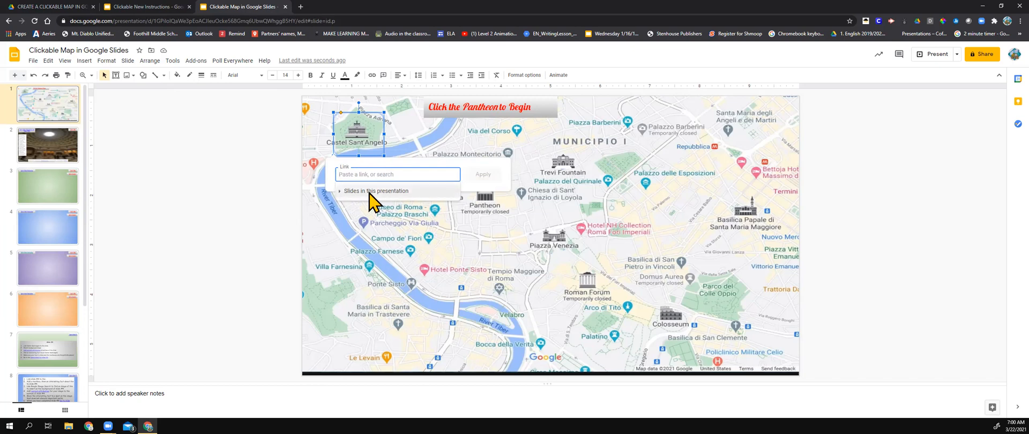
pyautogui.moveTo(400, 201)
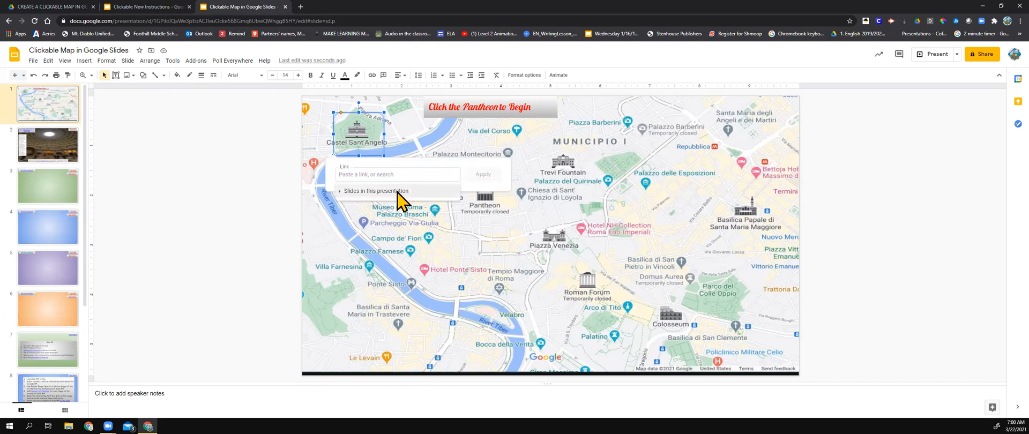
pyautogui.click(376, 191)
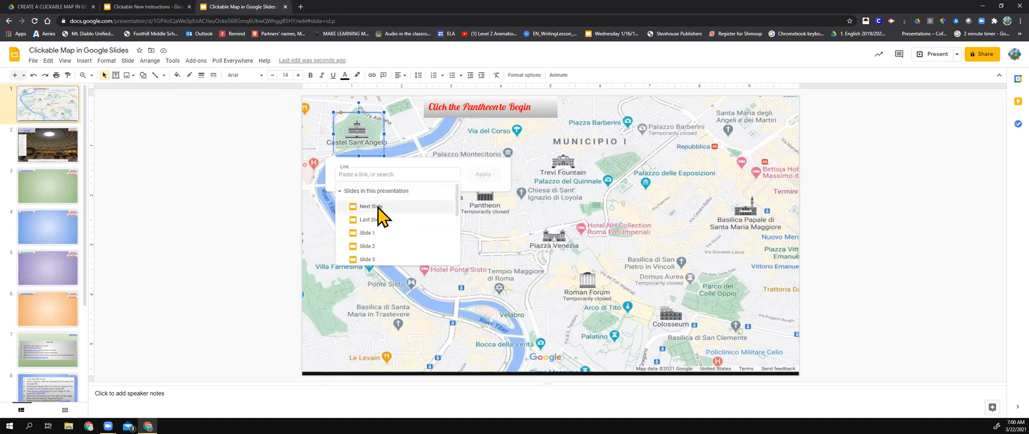
pyautogui.moveTo(371, 207)
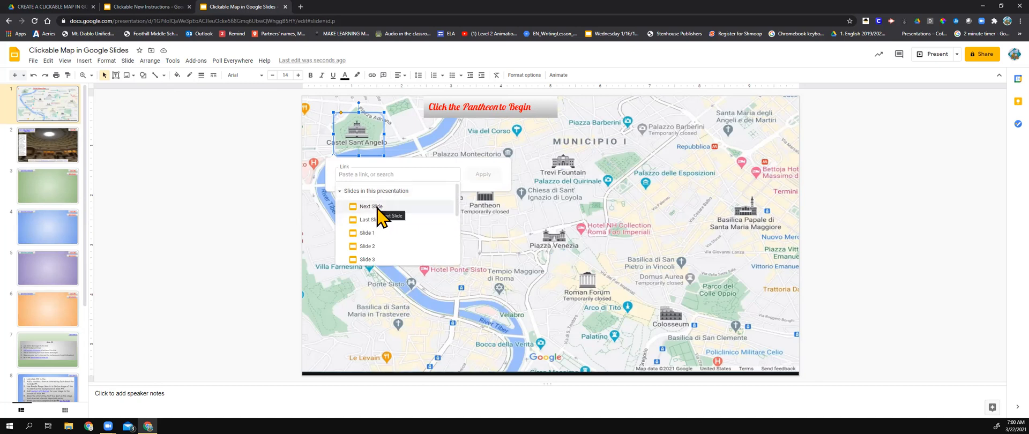
pyautogui.moveTo(391, 214)
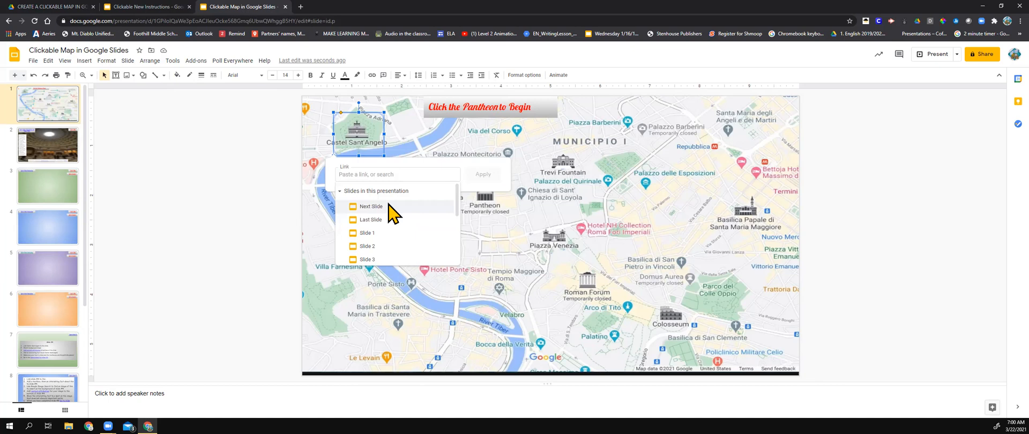
pyautogui.moveTo(391, 220)
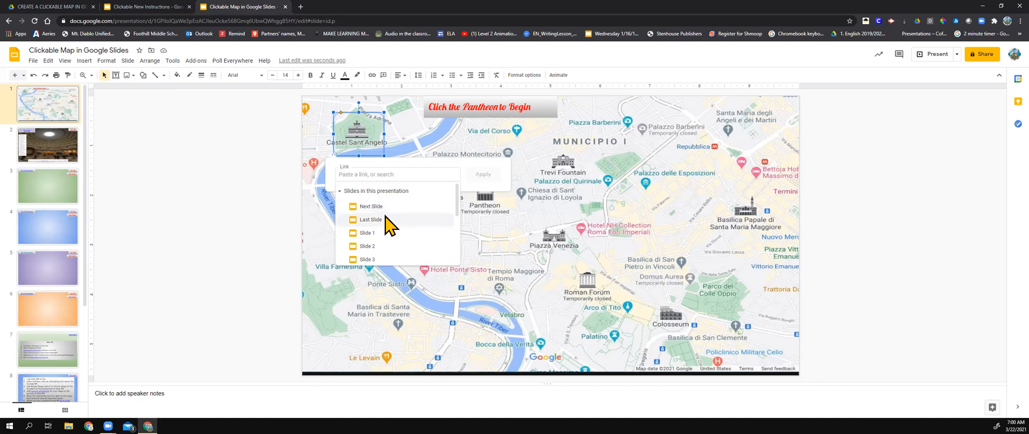
pyautogui.moveTo(392, 231)
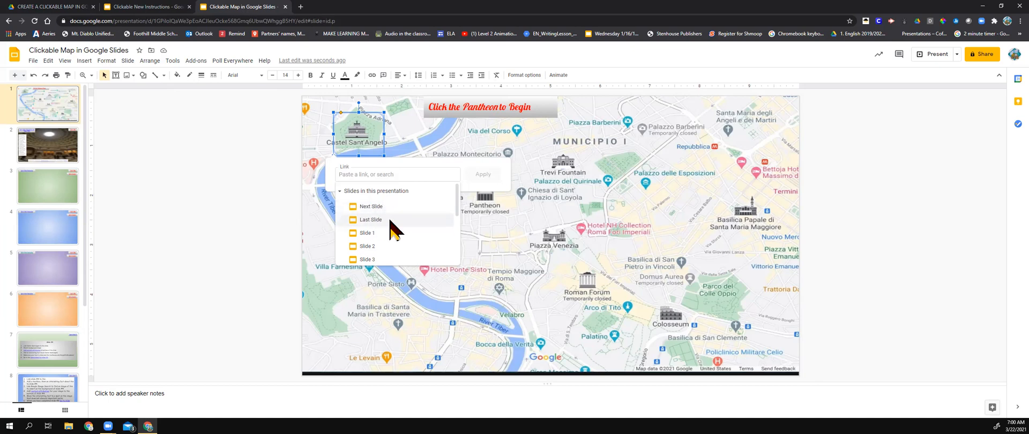
pyautogui.moveTo(379, 209)
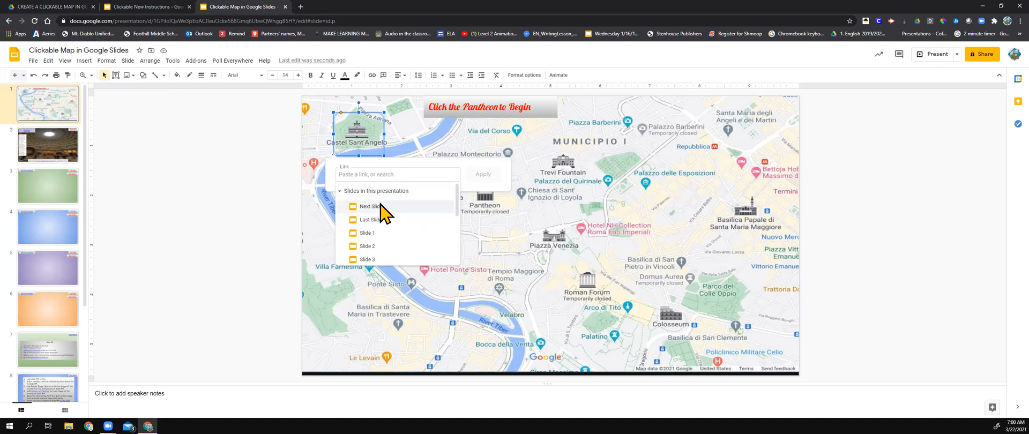
pyautogui.moveTo(377, 233)
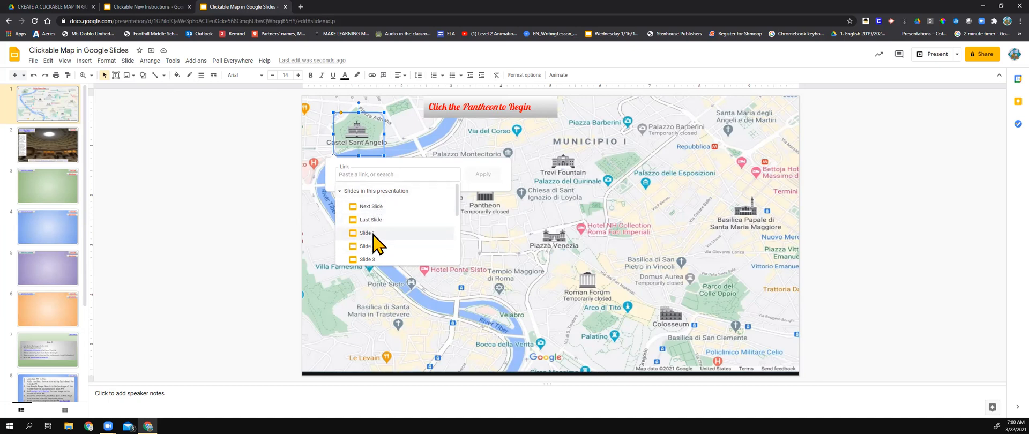
pyautogui.moveTo(371, 269)
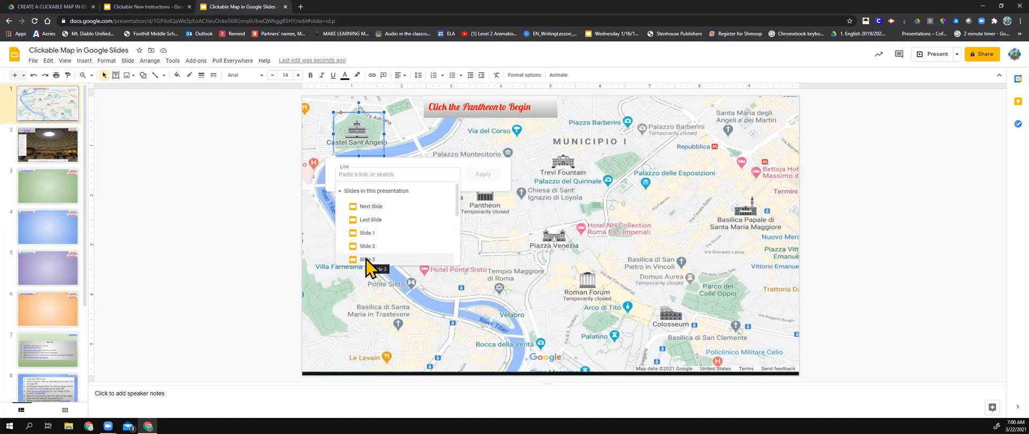
pyautogui.click(368, 259)
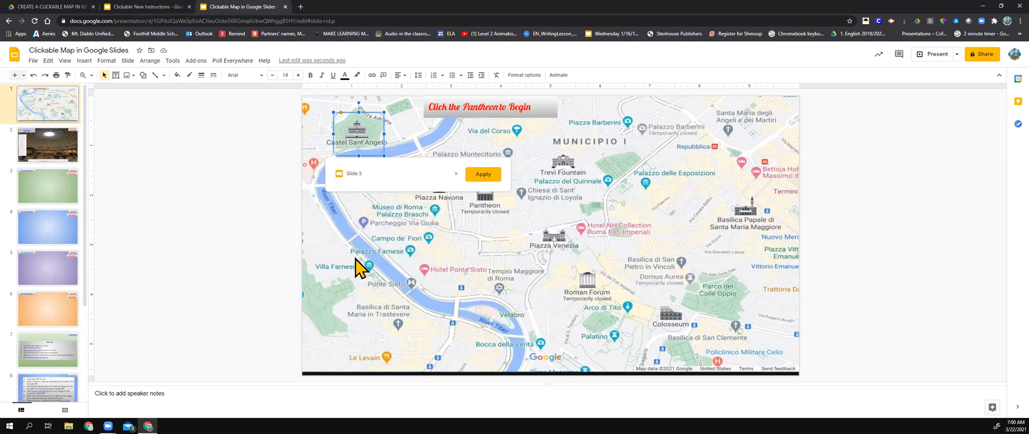
pyautogui.moveTo(482, 177)
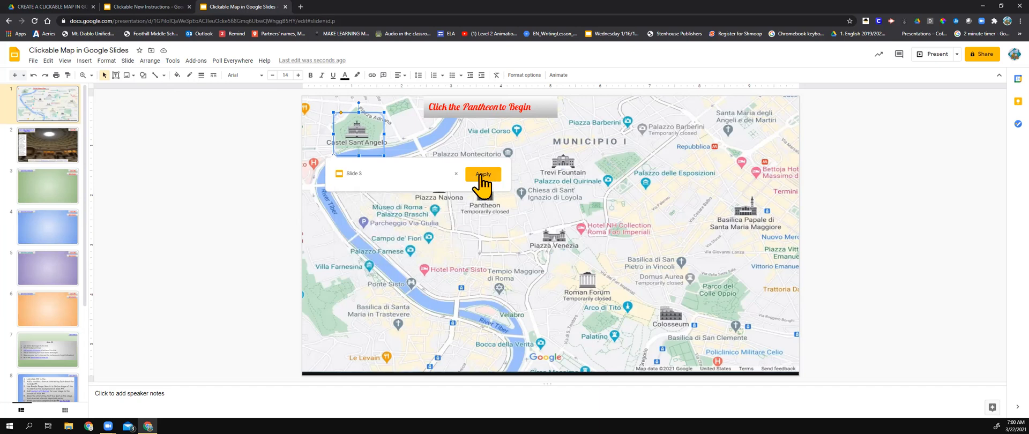
pyautogui.click(482, 175)
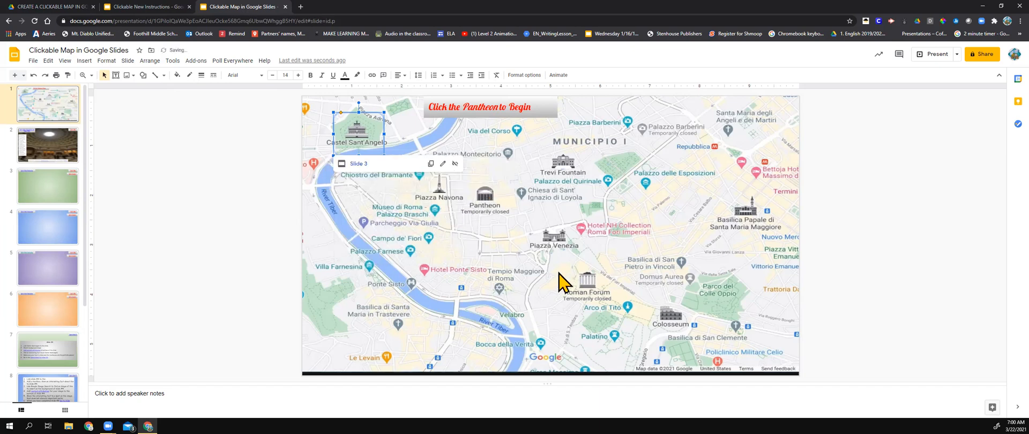
pyautogui.moveTo(621, 295)
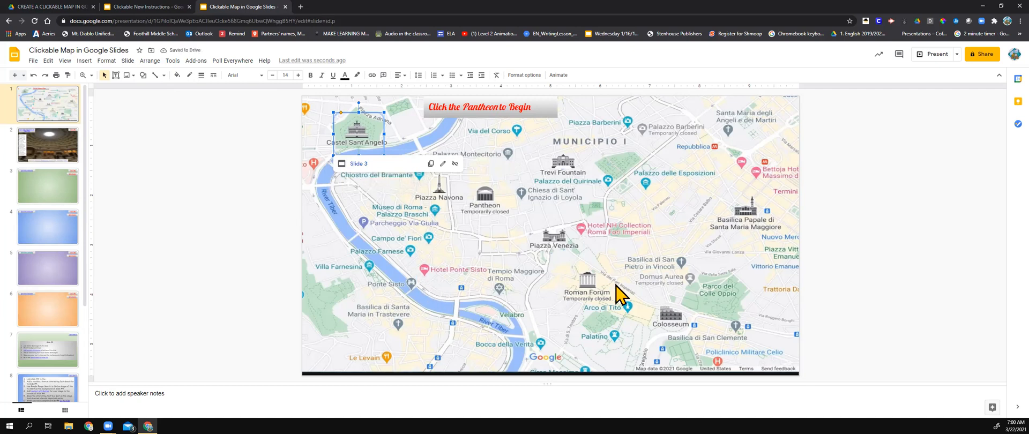
pyautogui.click(477, 220)
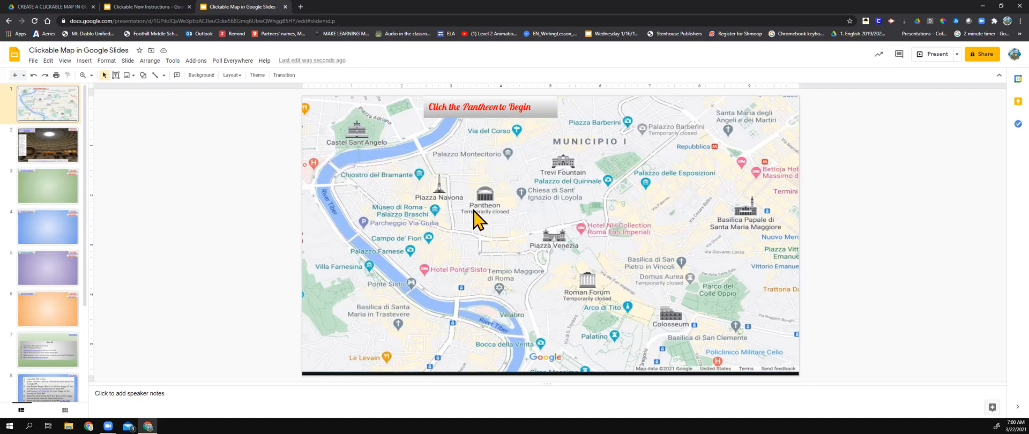
pyautogui.click(360, 130)
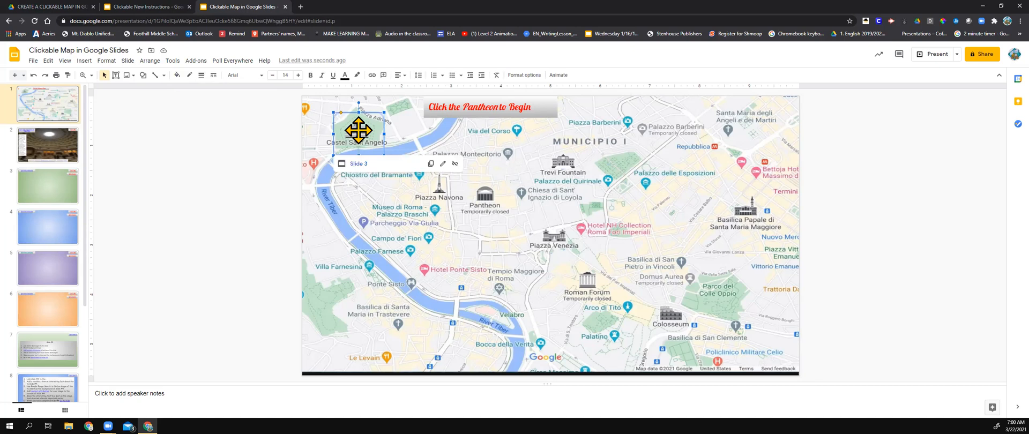
pyautogui.click(47, 186)
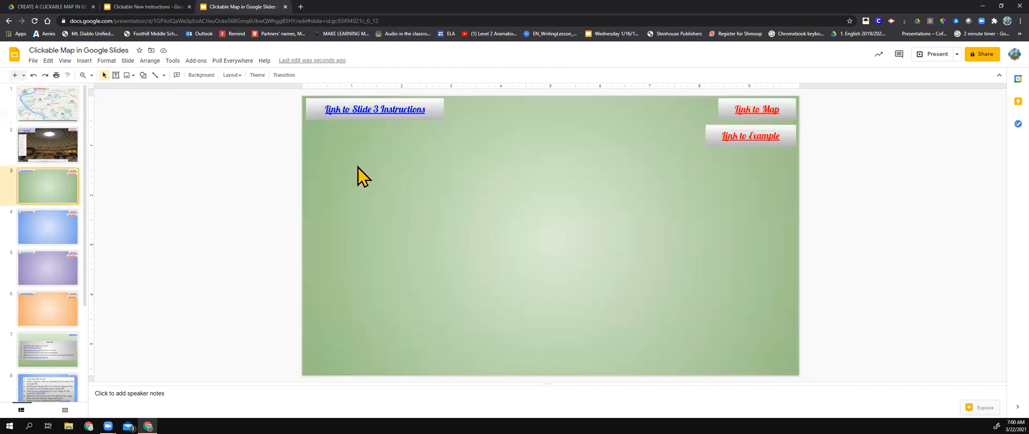
pyautogui.moveTo(566, 189)
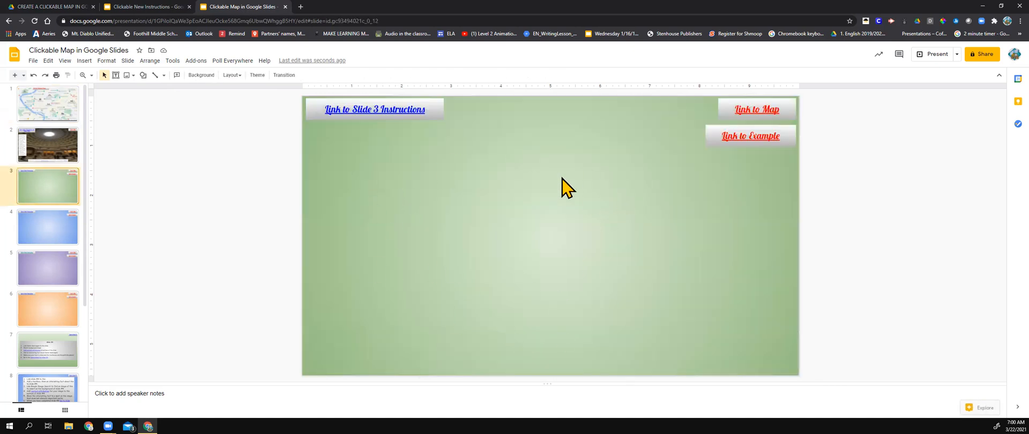
pyautogui.moveTo(874, 127)
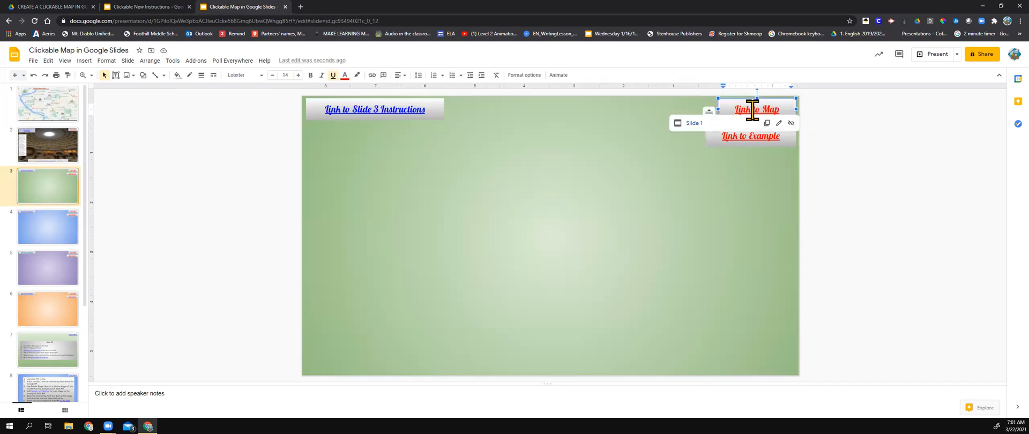
pyautogui.moveTo(692, 130)
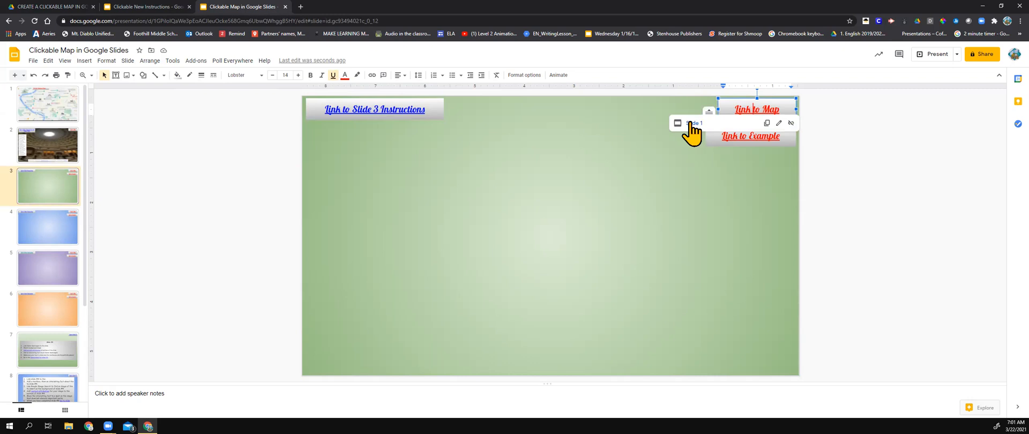
pyautogui.click(47, 103)
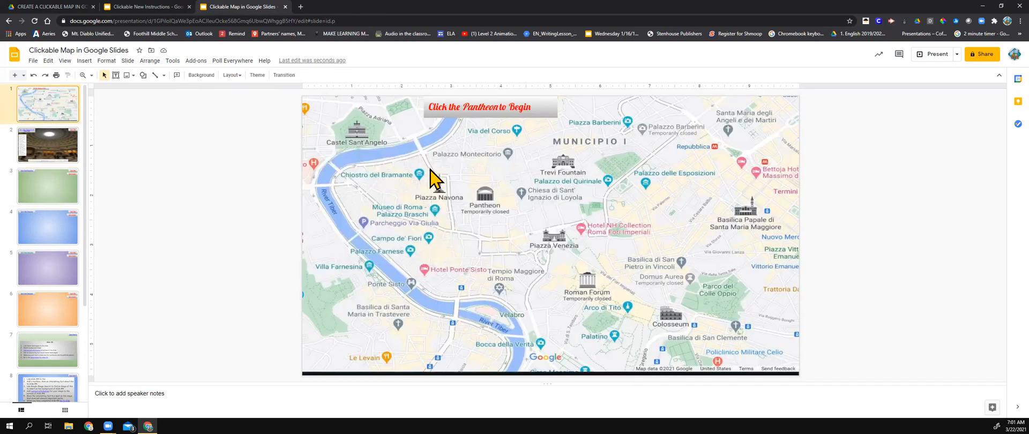
pyautogui.moveTo(374, 212)
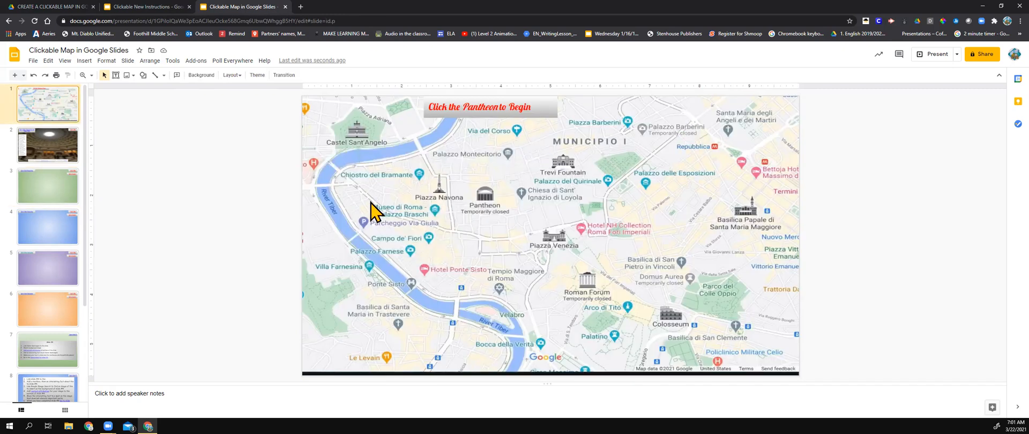
pyautogui.moveTo(154, 75)
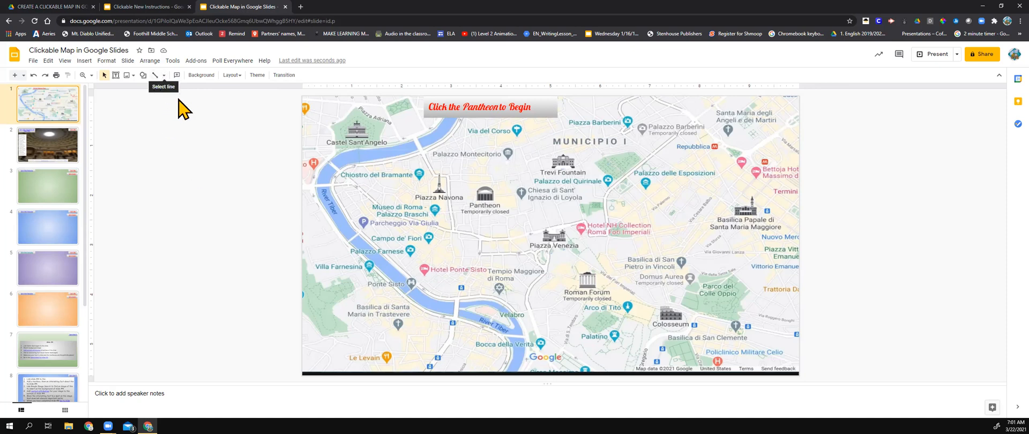
pyautogui.moveTo(383, 145)
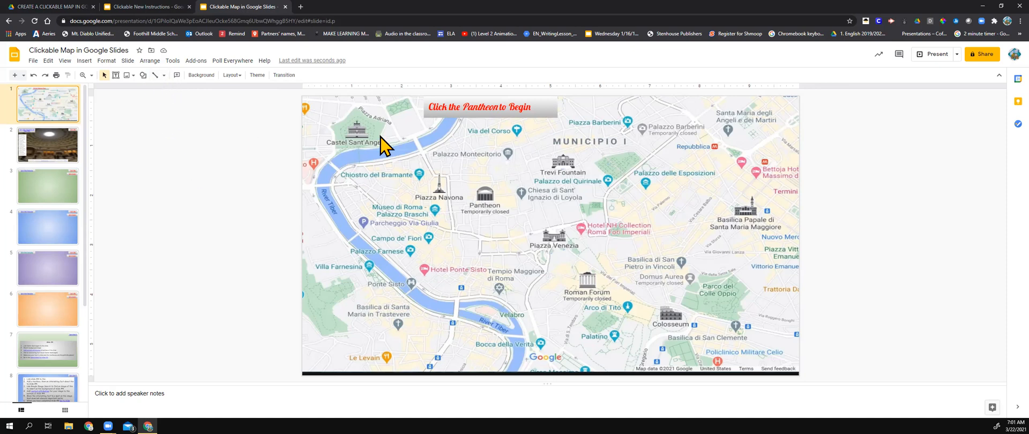
# - Select the rectangle hotspot over Castel Sant'Angelo and check its slide 3 link
pyautogui.click(366, 125)
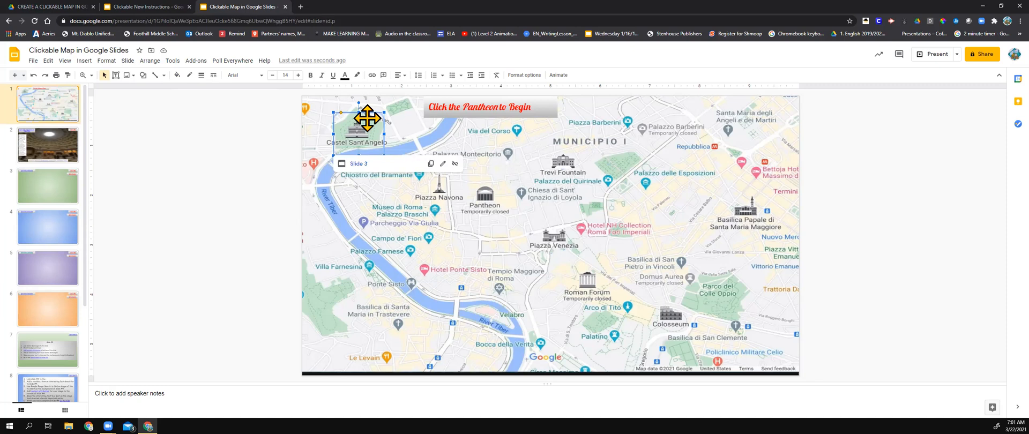
pyautogui.click(368, 177)
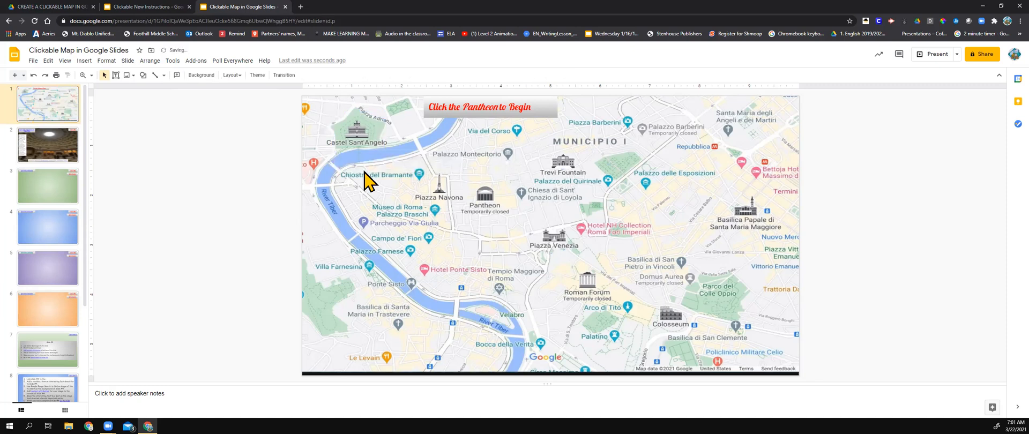
pyautogui.moveTo(155, 92)
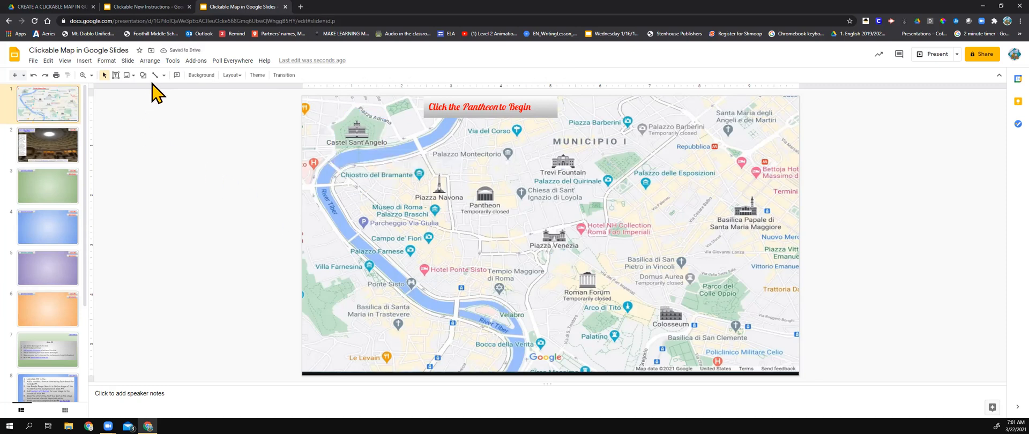
# - Trace a closed polyline outline around Castel Sant'Angelo with the Polyline tool
pyautogui.click(163, 75)
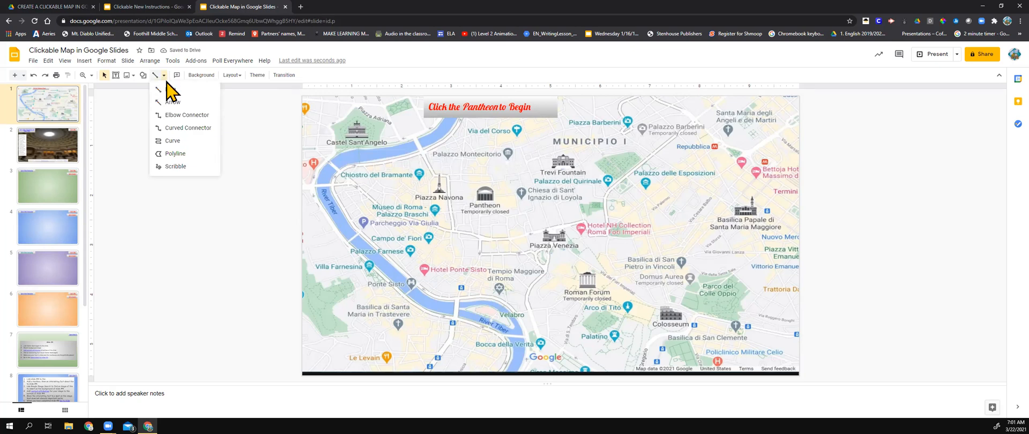
pyautogui.moveTo(175, 154)
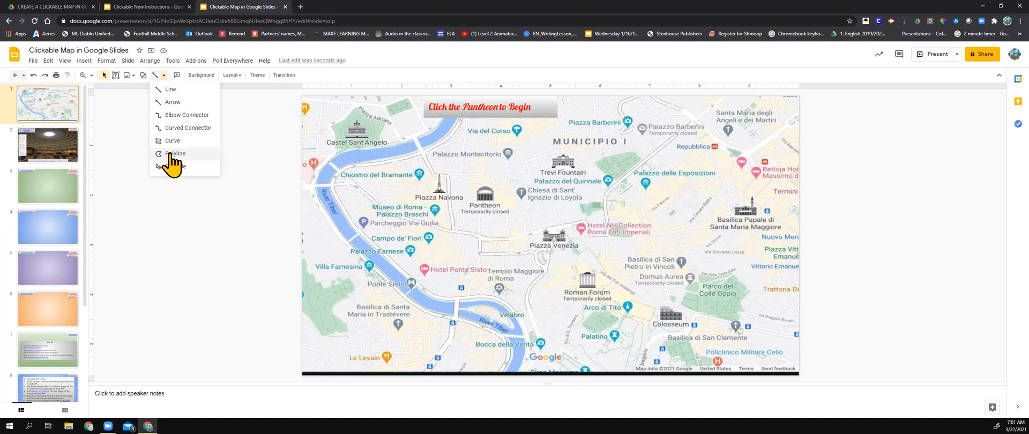
pyautogui.click(174, 153)
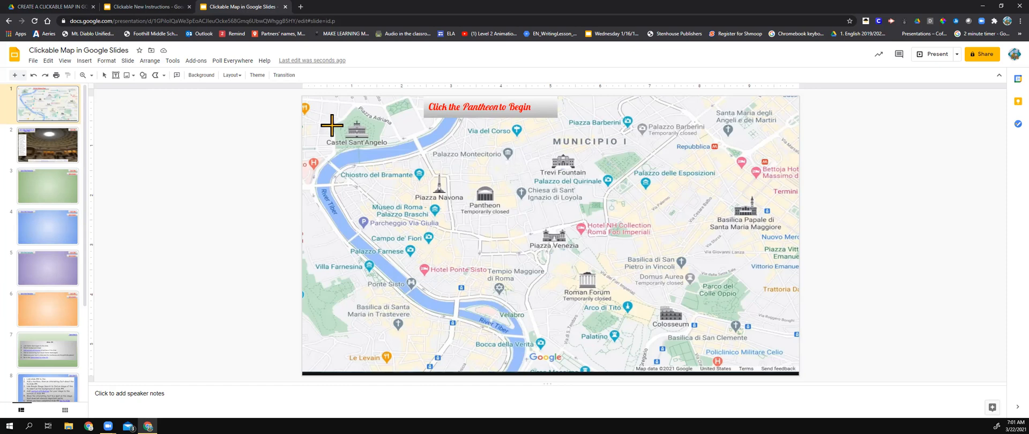
pyautogui.moveTo(355, 108)
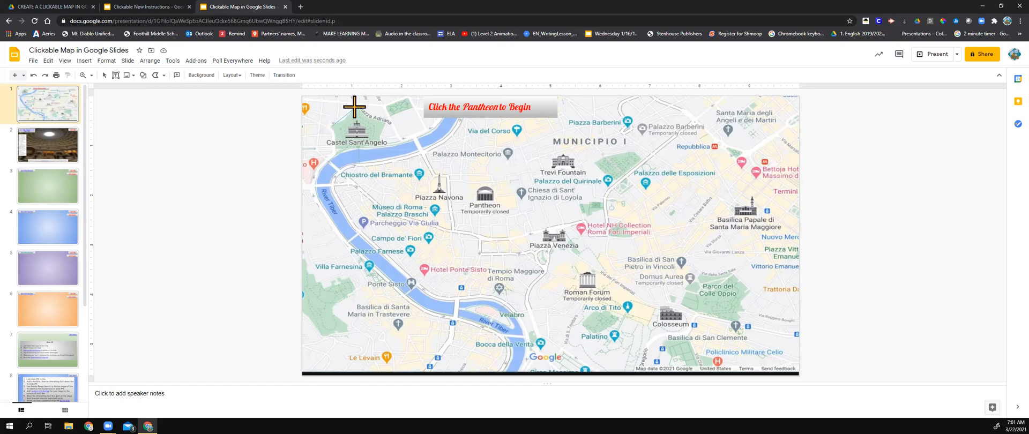
pyautogui.moveTo(370, 118)
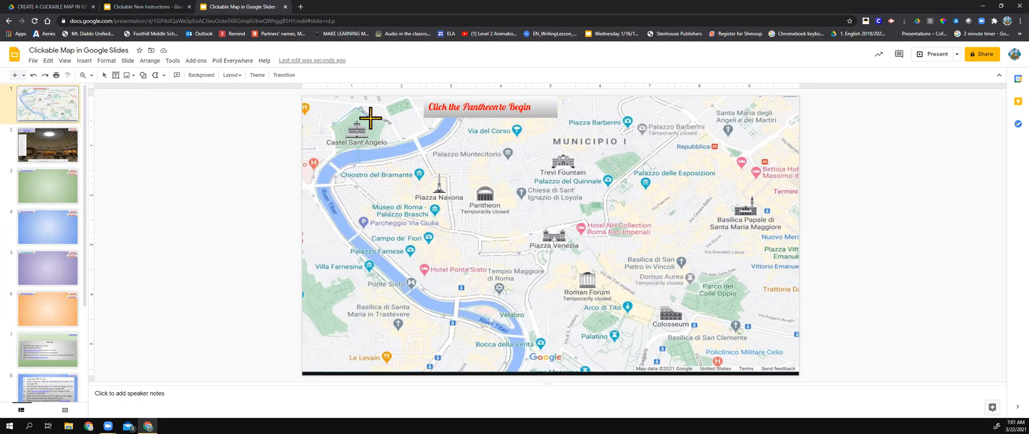
pyautogui.moveTo(381, 137)
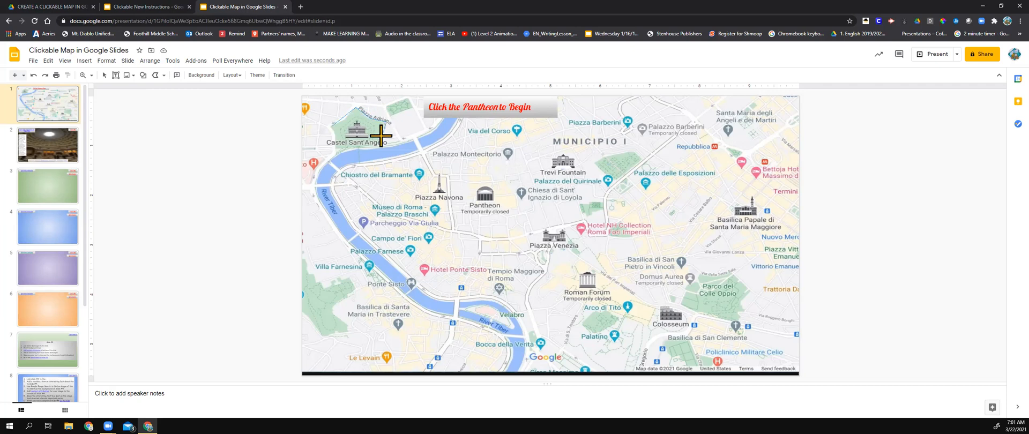
pyautogui.moveTo(373, 146)
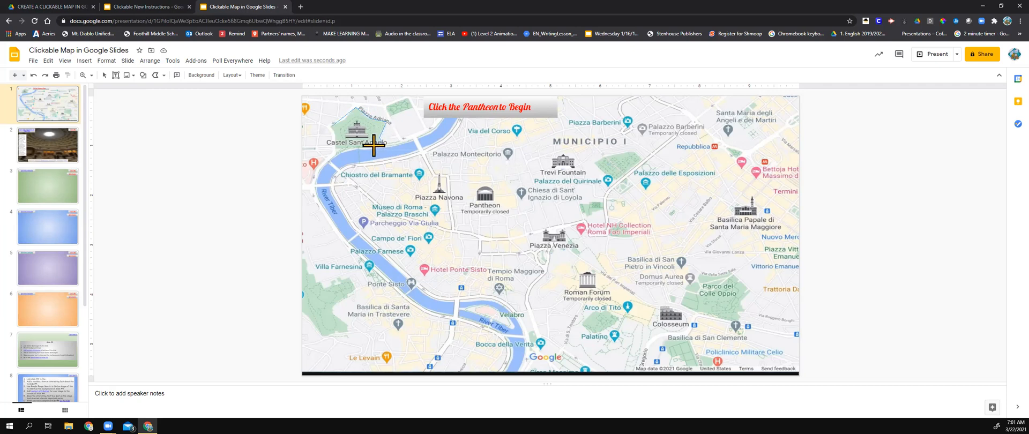
pyautogui.moveTo(353, 147)
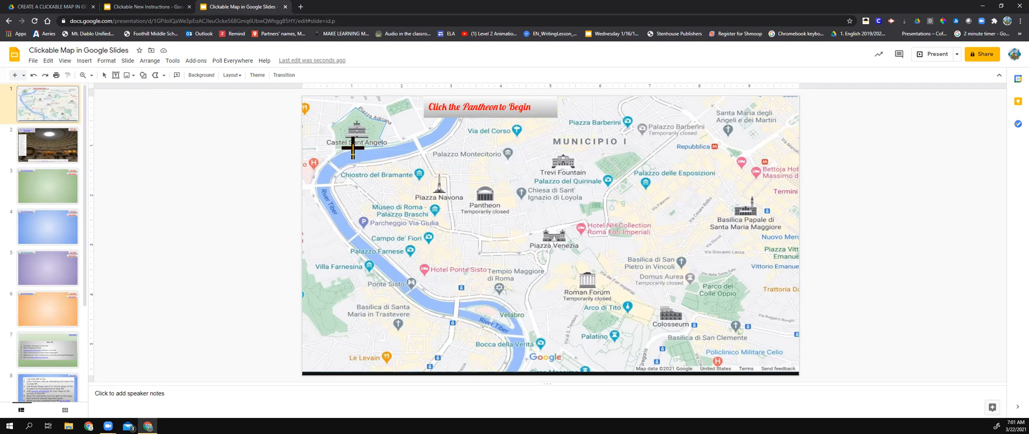
pyautogui.moveTo(336, 138)
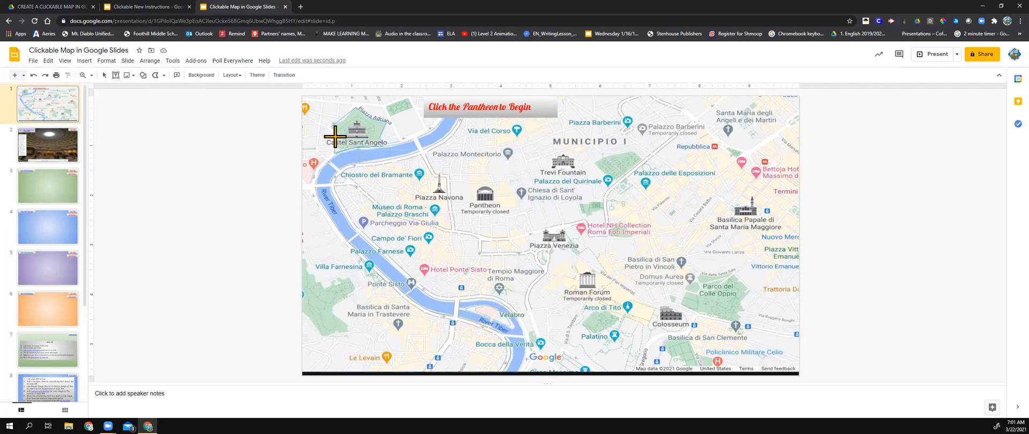
pyautogui.click(358, 128)
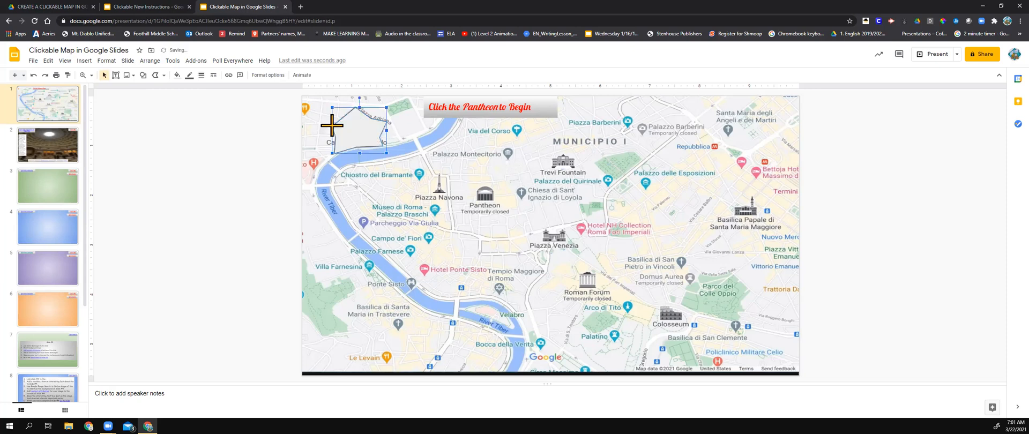
pyautogui.moveTo(352, 127)
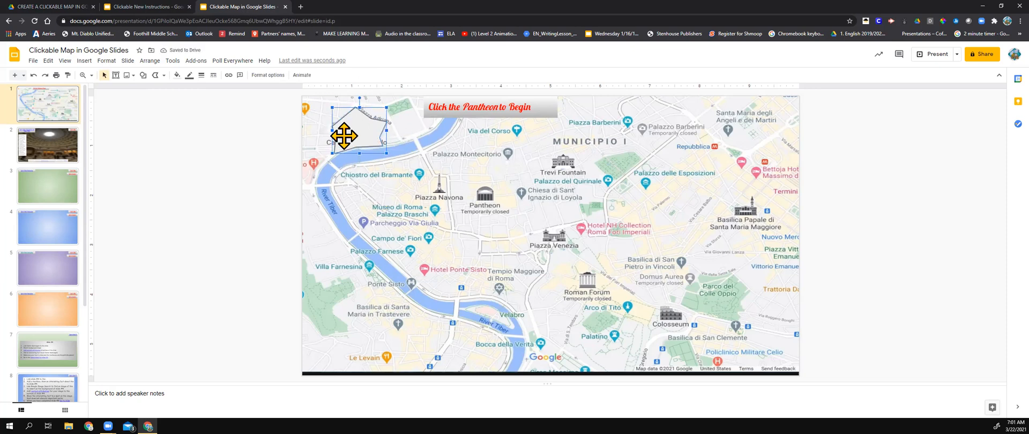
pyautogui.moveTo(244, 117)
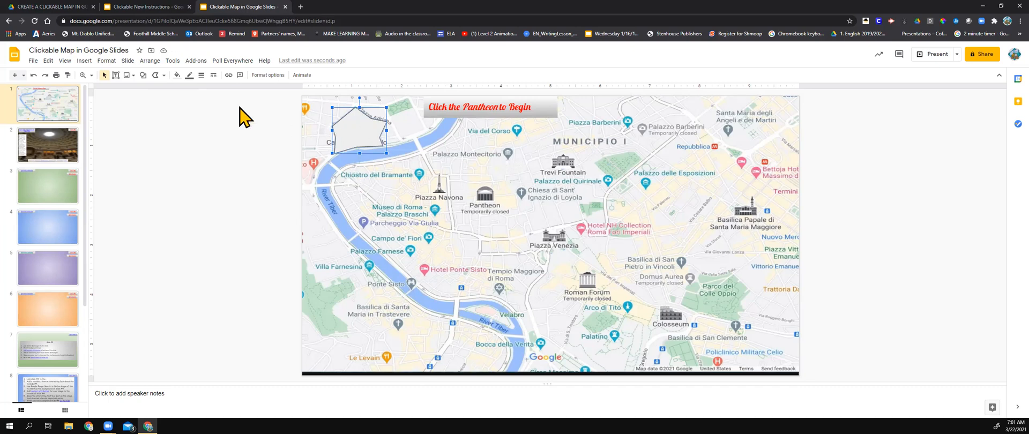
pyautogui.moveTo(177, 83)
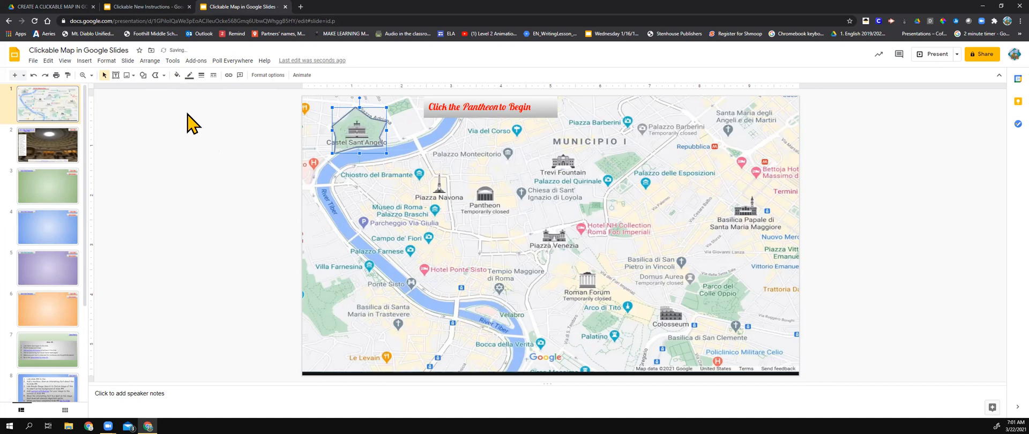
# - Set the polyline shape's fill colour to Transparent so the castle shows through
pyautogui.click(189, 75)
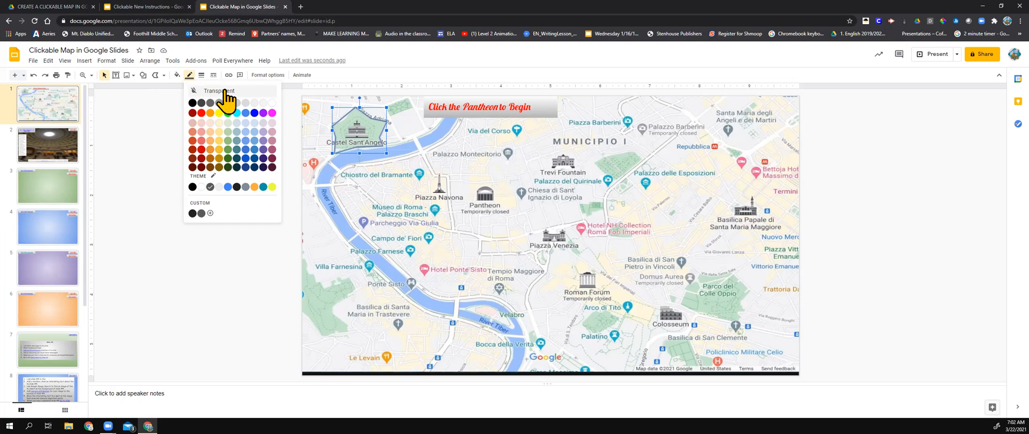
pyautogui.click(219, 90)
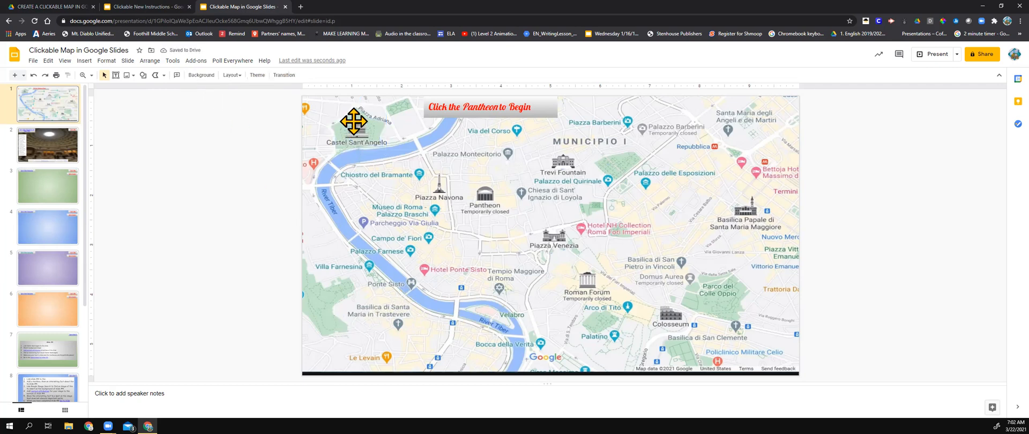
# - Select the invisible polyline shape over Castel Sant'Angelo for linking
pyautogui.click(355, 124)
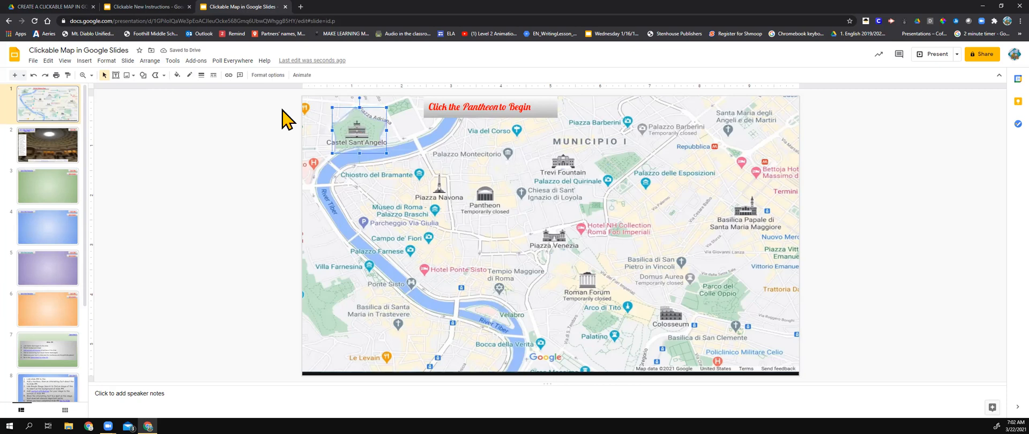
pyautogui.moveTo(231, 78)
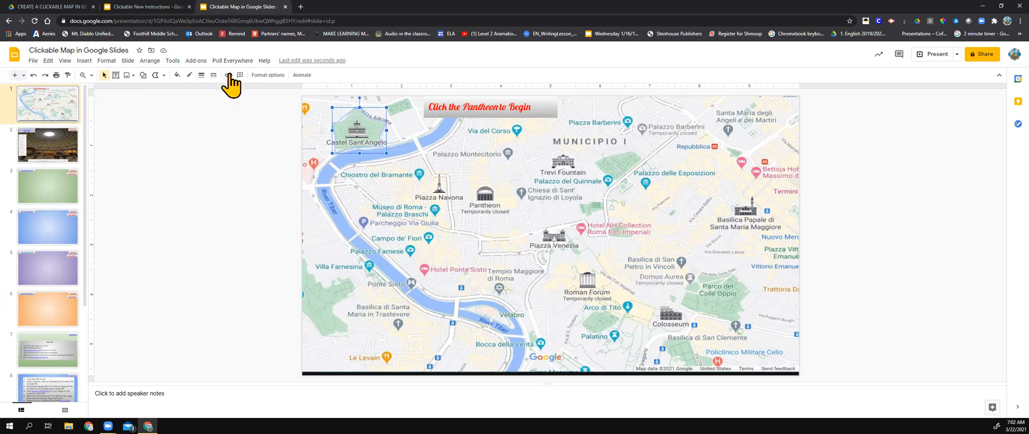
pyautogui.moveTo(368, 143)
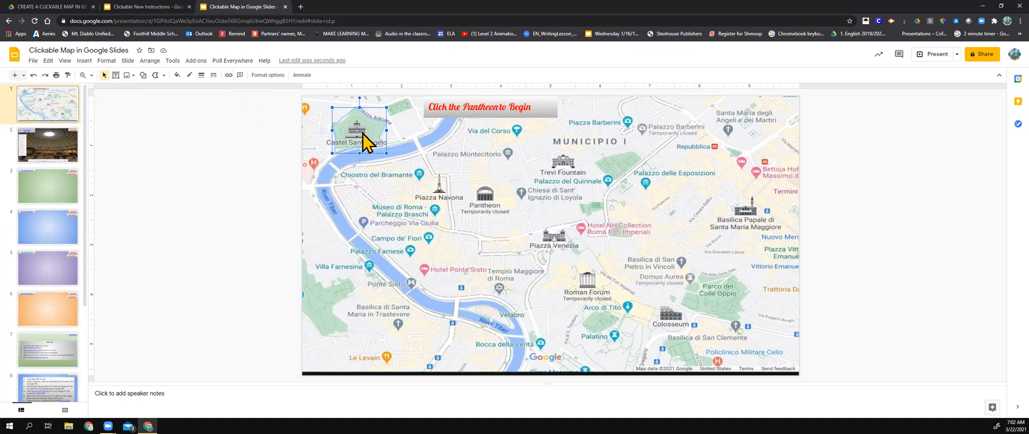
pyautogui.rightClick(361, 142)
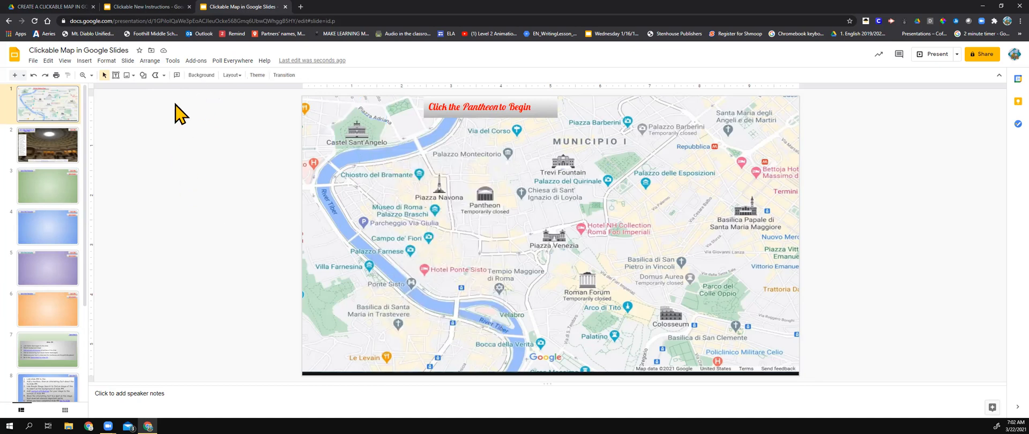
pyautogui.click(360, 127)
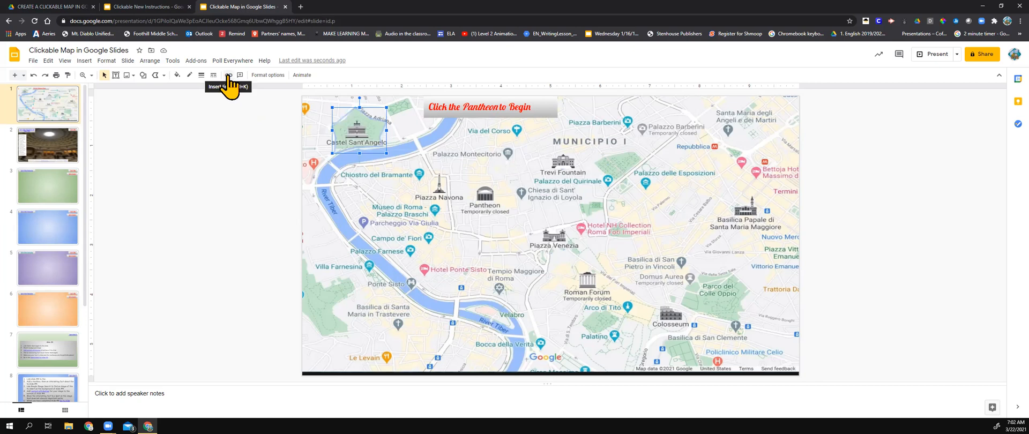
# - Insert a link on the shape to Slide 3 under Slides in this presentation and apply
pyautogui.click(227, 75)
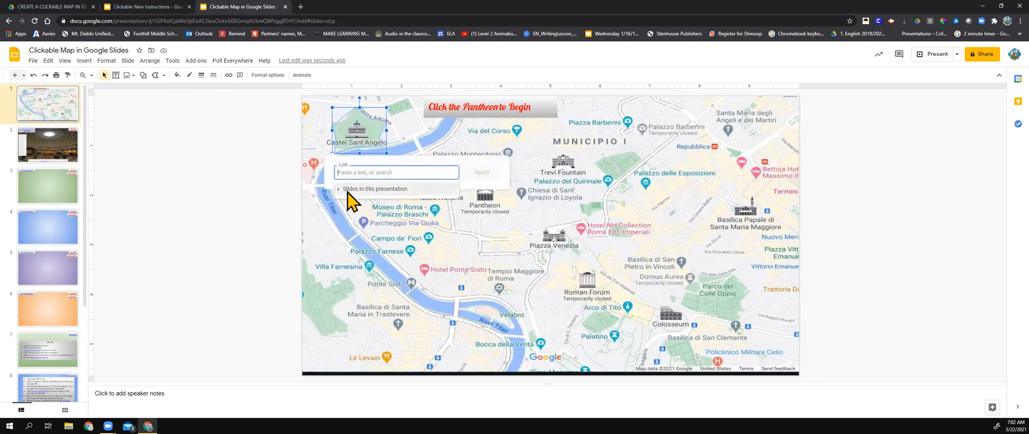
pyautogui.click(377, 188)
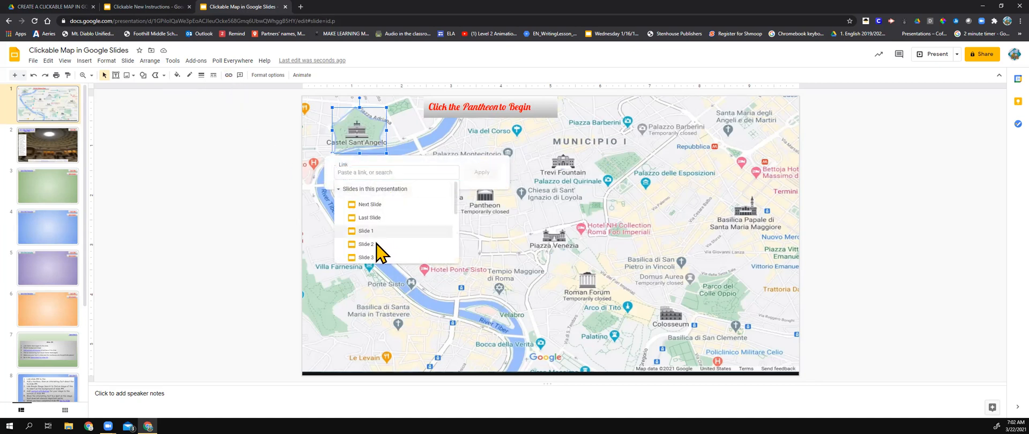
pyautogui.click(366, 258)
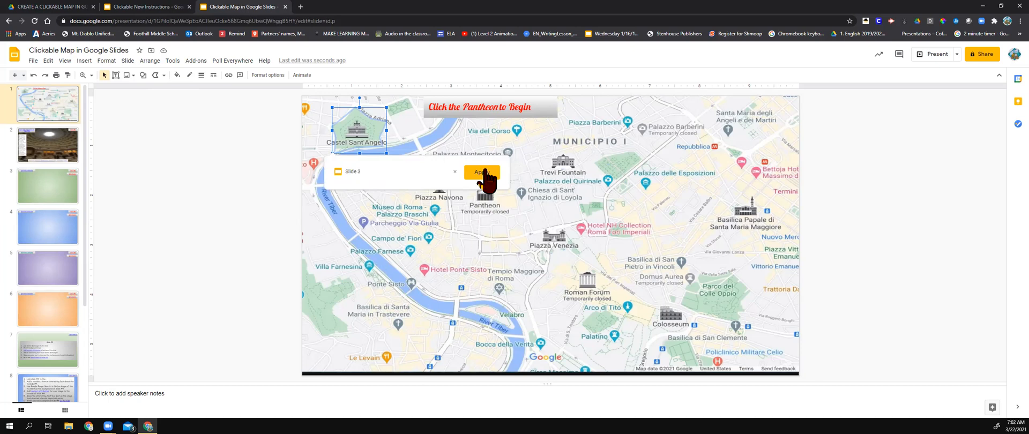
pyautogui.click(482, 172)
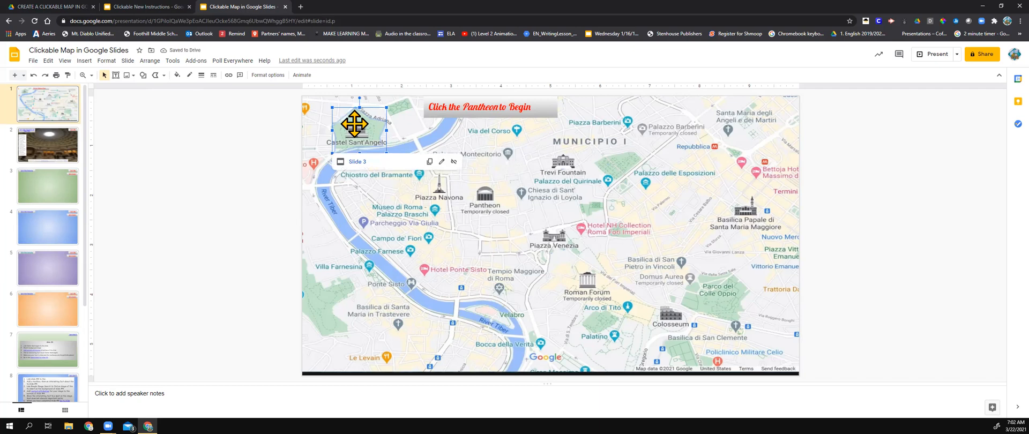
# - Follow the shape's link to slide 3, then the 'Link to Slide 3 Instructions' text
pyautogui.click(47, 186)
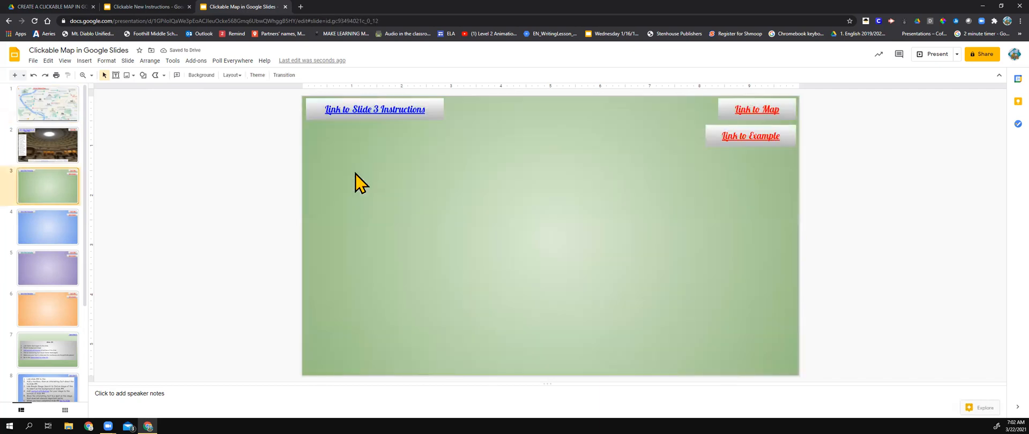
pyautogui.click(374, 109)
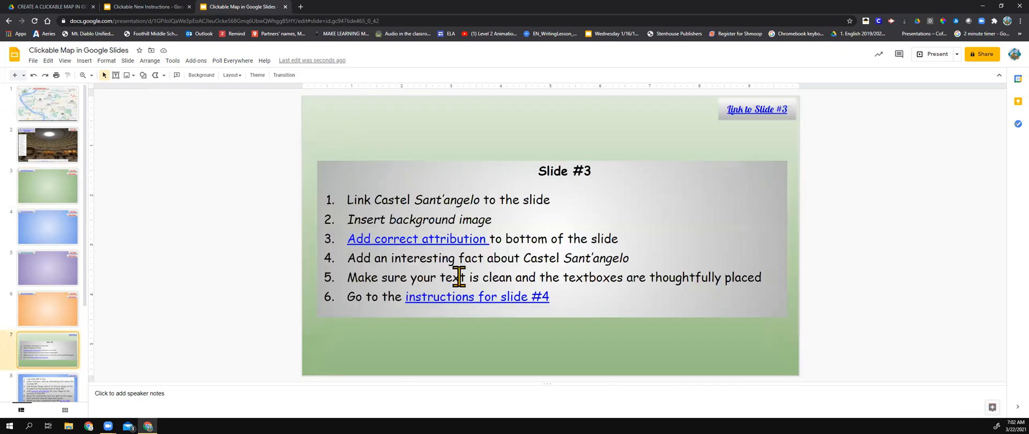
pyautogui.moveTo(471, 219)
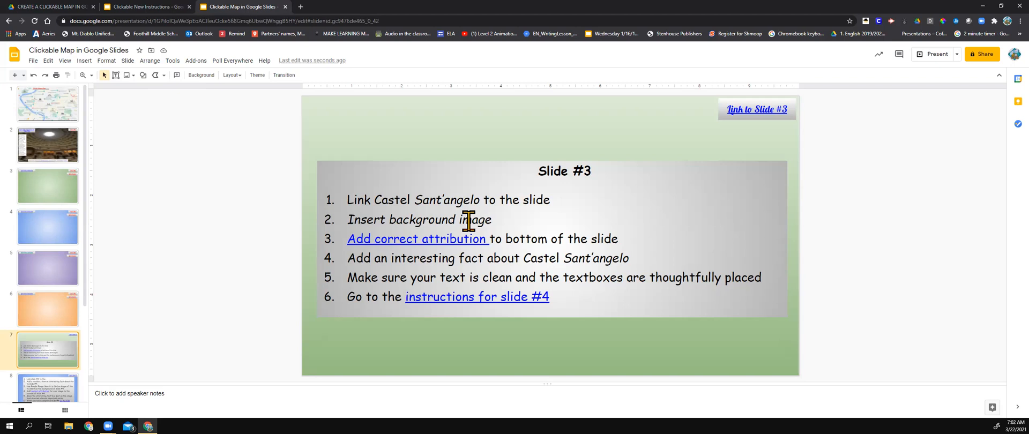
pyautogui.moveTo(527, 223)
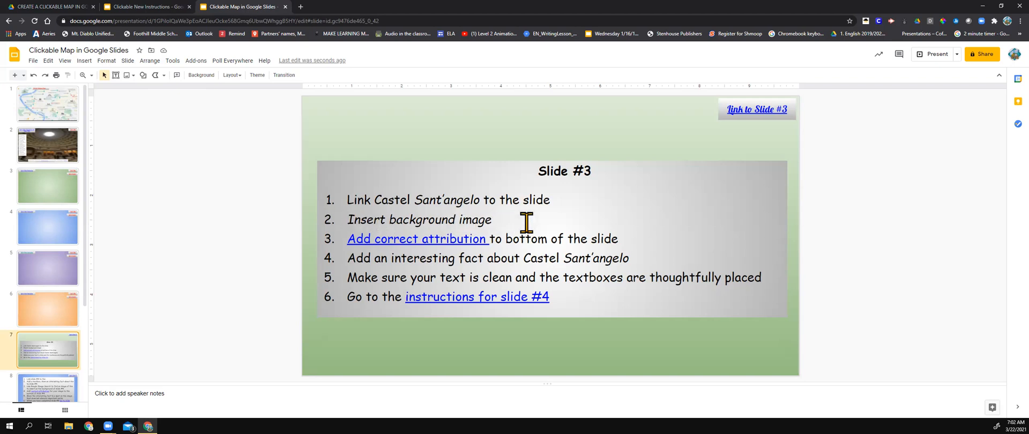